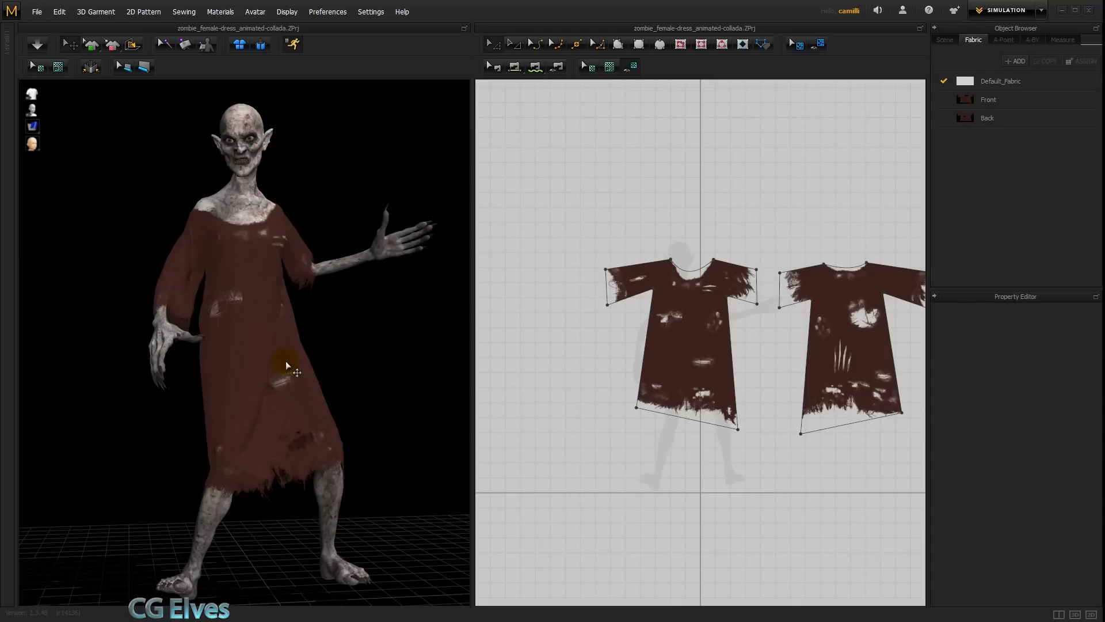
{"action": "mouse_move", "coordinate": [346, 336]}
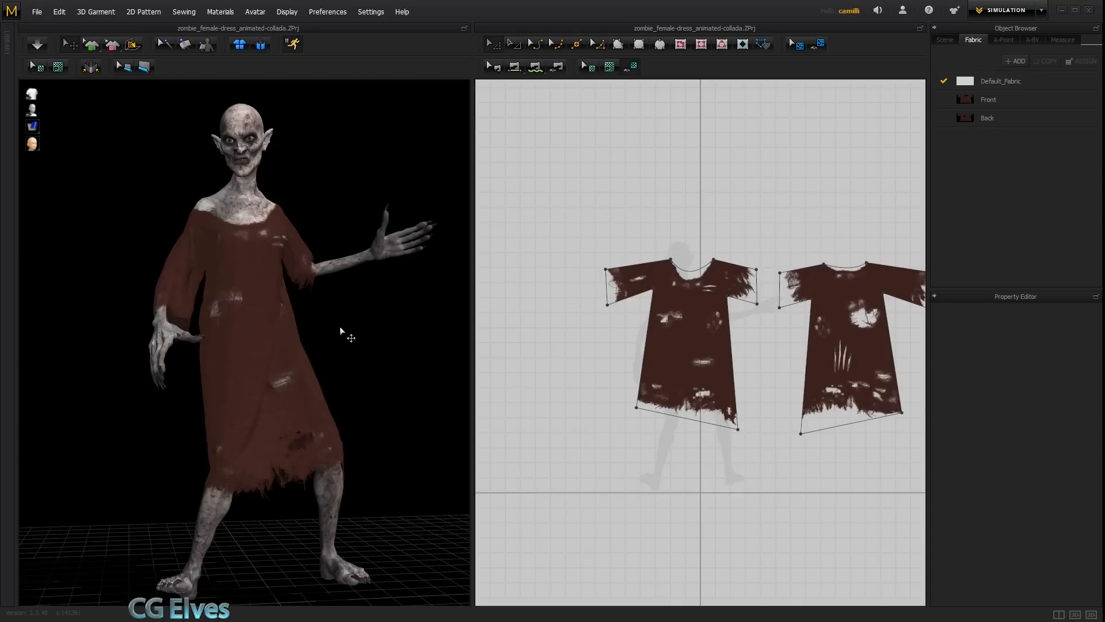
{"action": "mouse_move", "coordinate": [274, 452]}
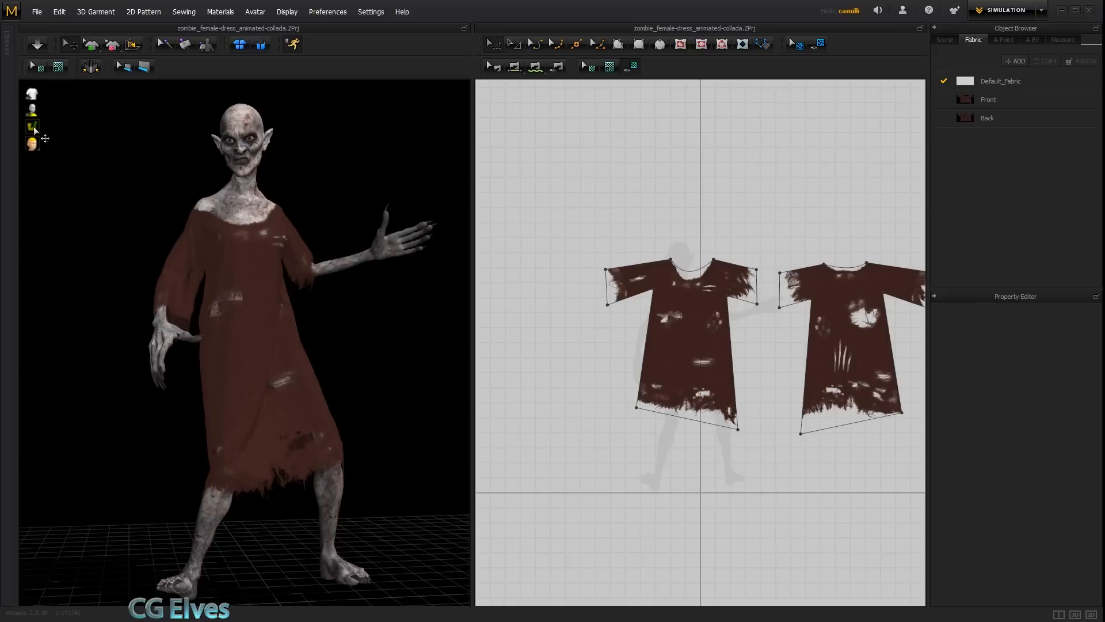
- Start an OBJ export named 'zombie-witch-dress-pose' from Marvelous Designer
{"action": "left_click", "coordinate": [32, 125]}
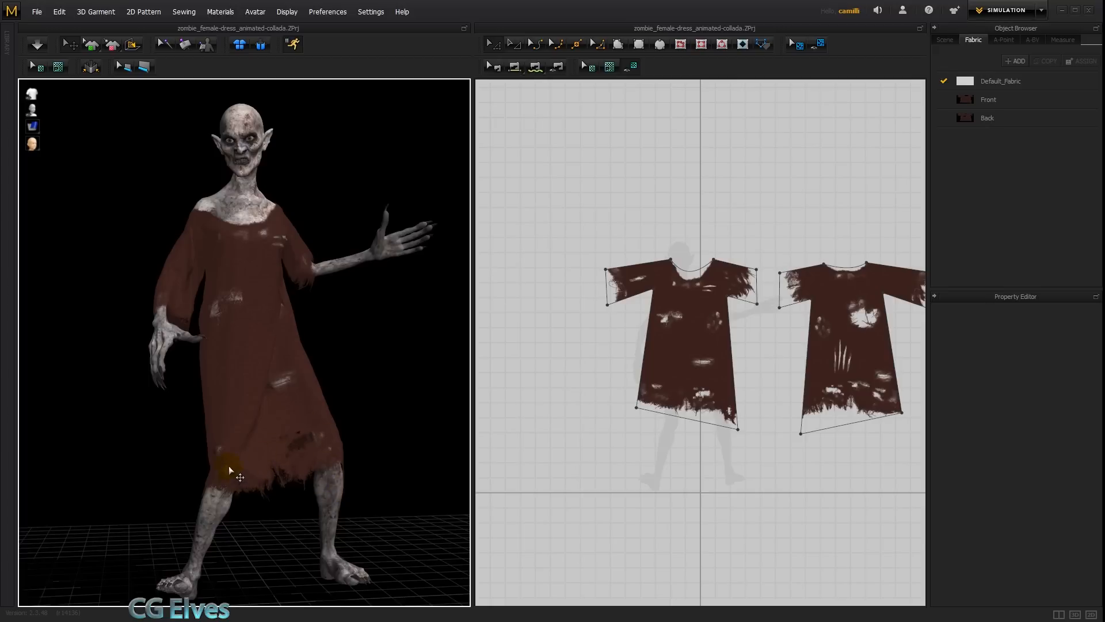
{"action": "mouse_move", "coordinate": [190, 497]}
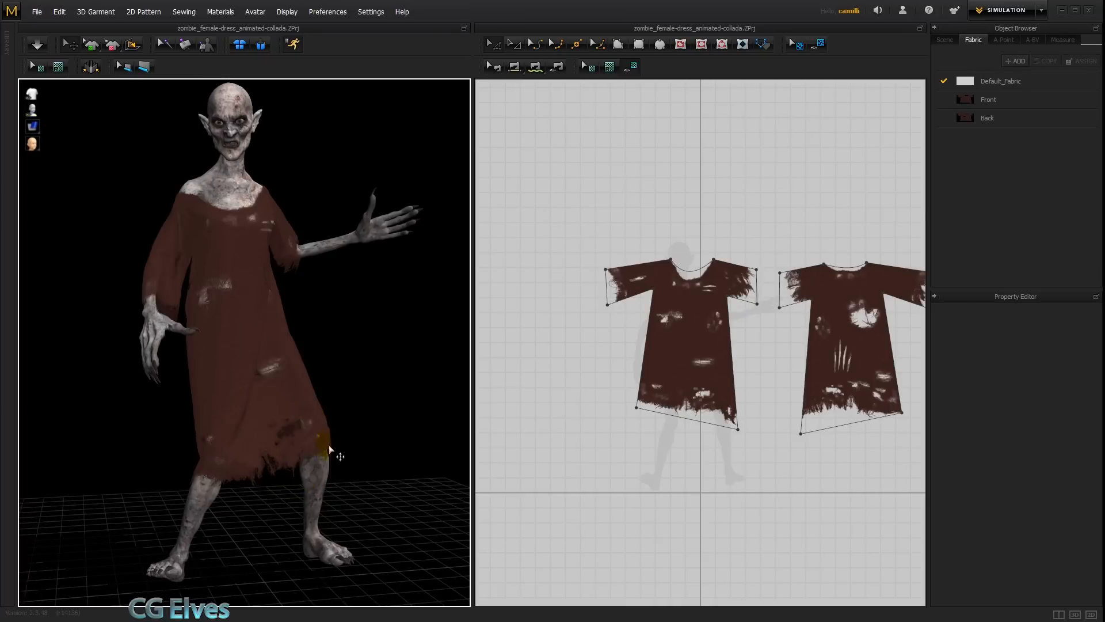
{"action": "mouse_move", "coordinate": [274, 490]}
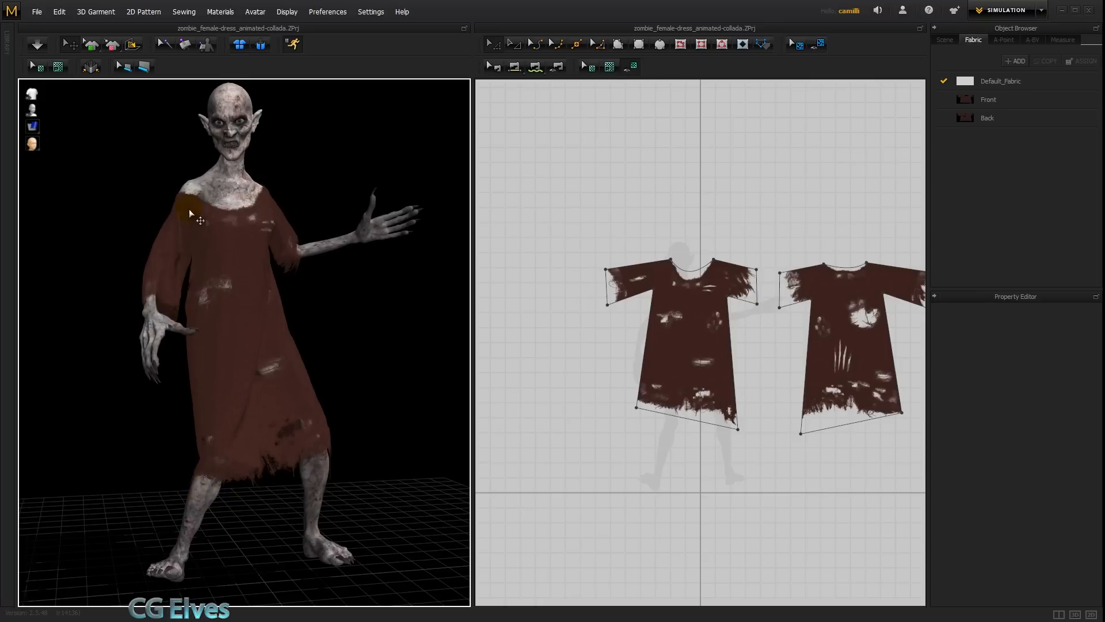
{"action": "left_click", "coordinate": [36, 11]}
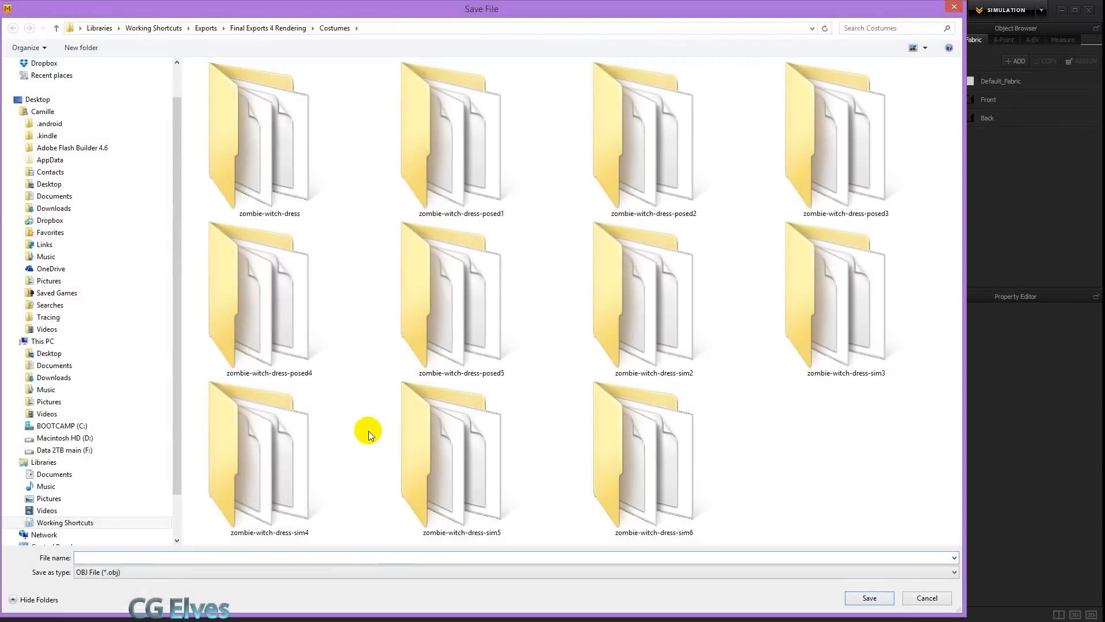
{"action": "type", "text": "zombie-witch-dress-pose"}
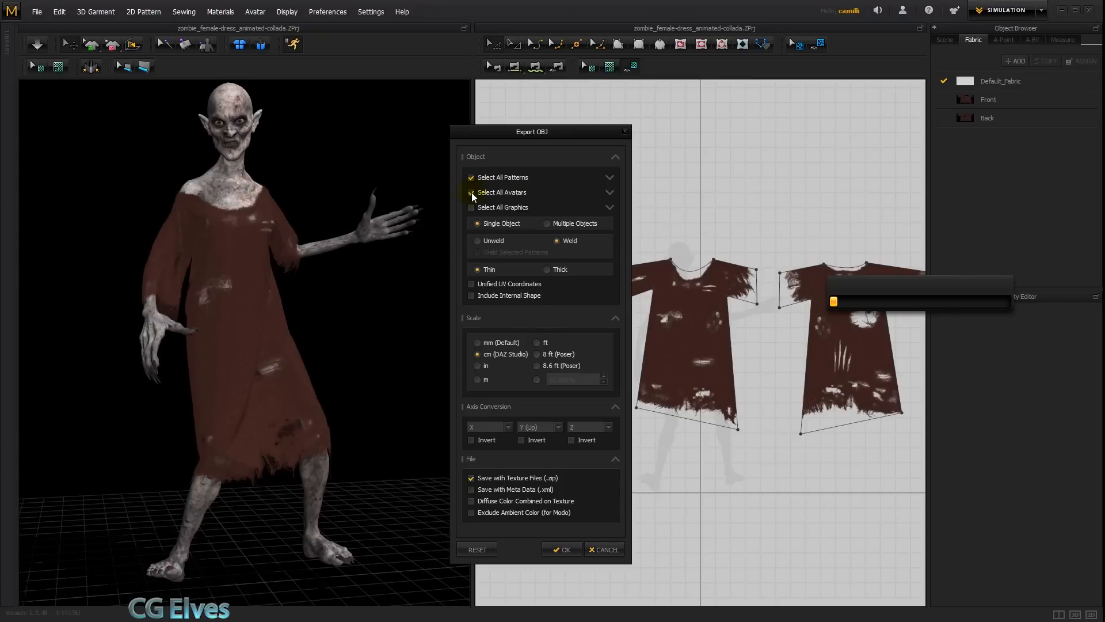
- Include the female avatar, export as multiple objects at DAZ Studio cm scale and confirm
{"action": "left_click", "coordinate": [609, 193]}
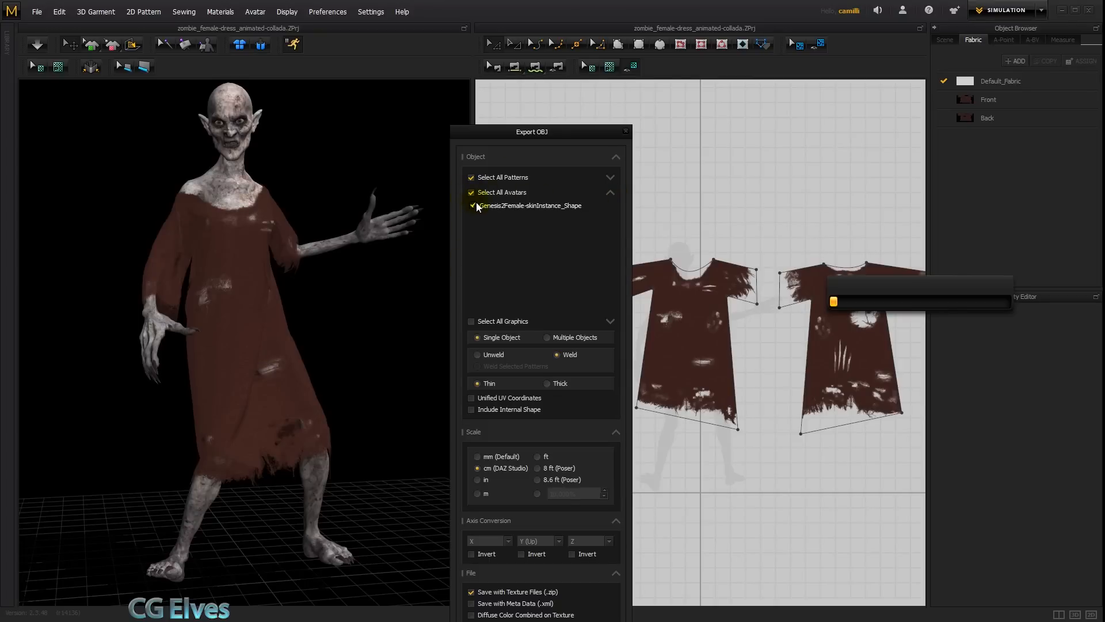
{"action": "left_click", "coordinate": [610, 192]}
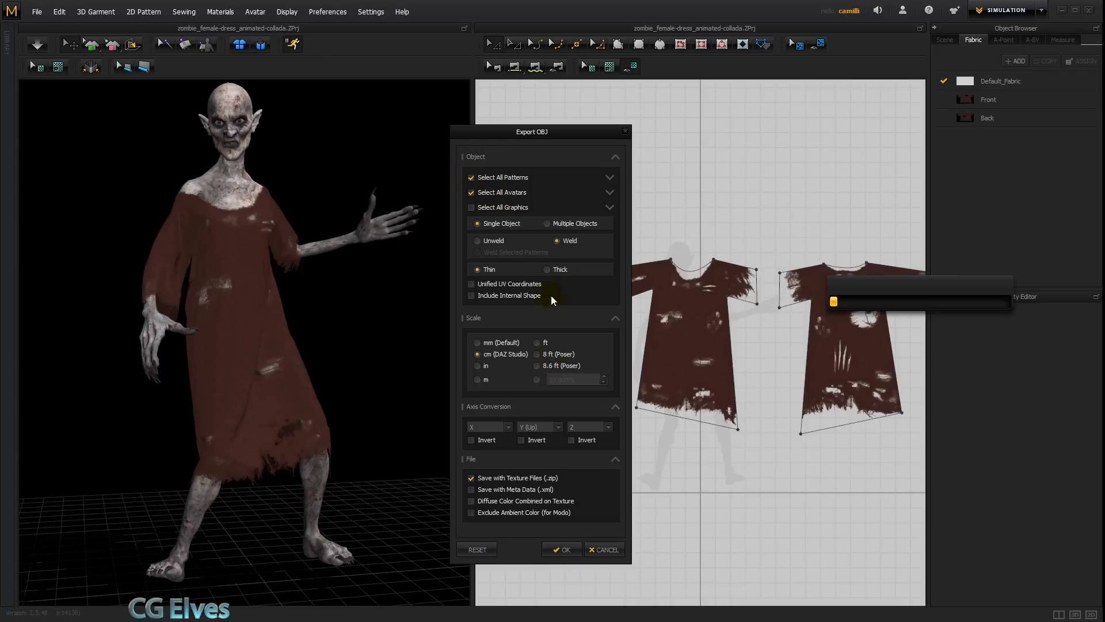
{"action": "left_click", "coordinate": [545, 222]}
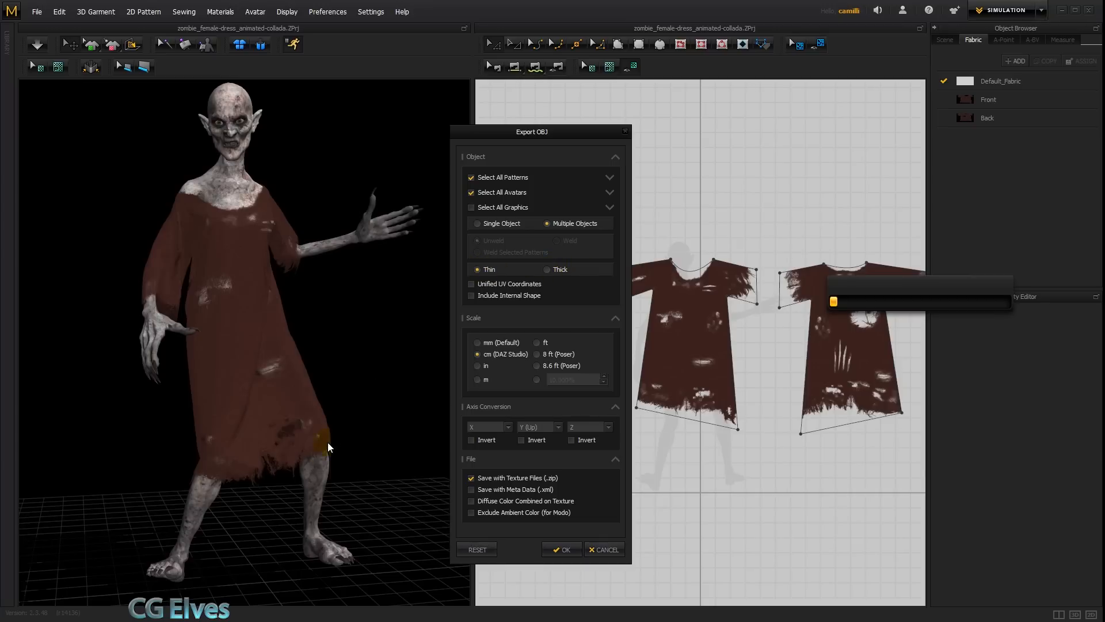
{"action": "mouse_move", "coordinate": [513, 304]}
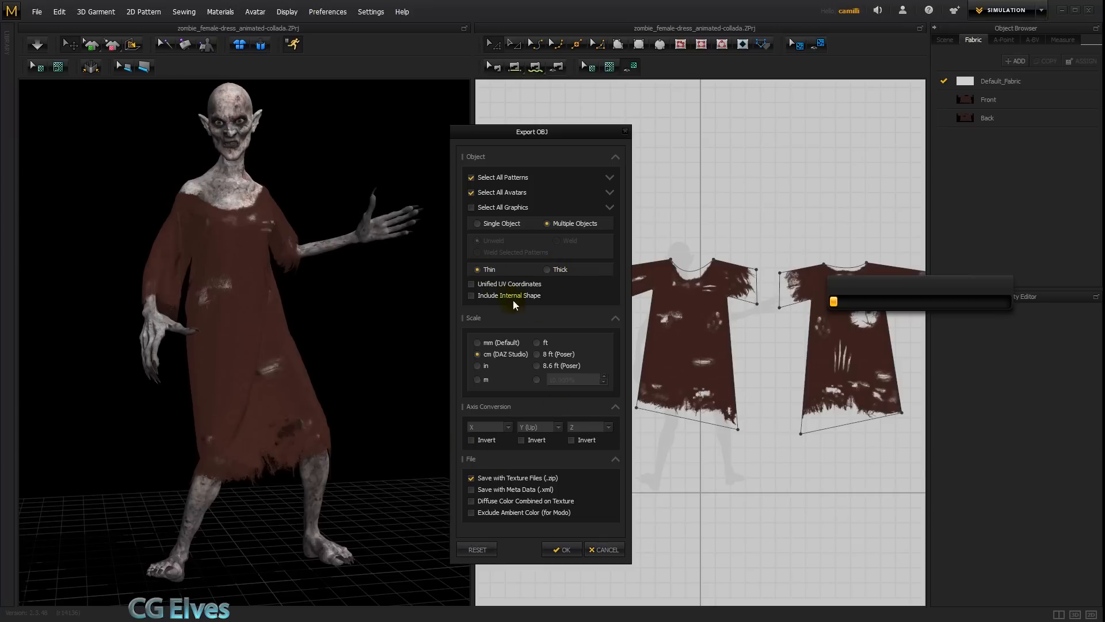
{"action": "mouse_move", "coordinate": [544, 294]}
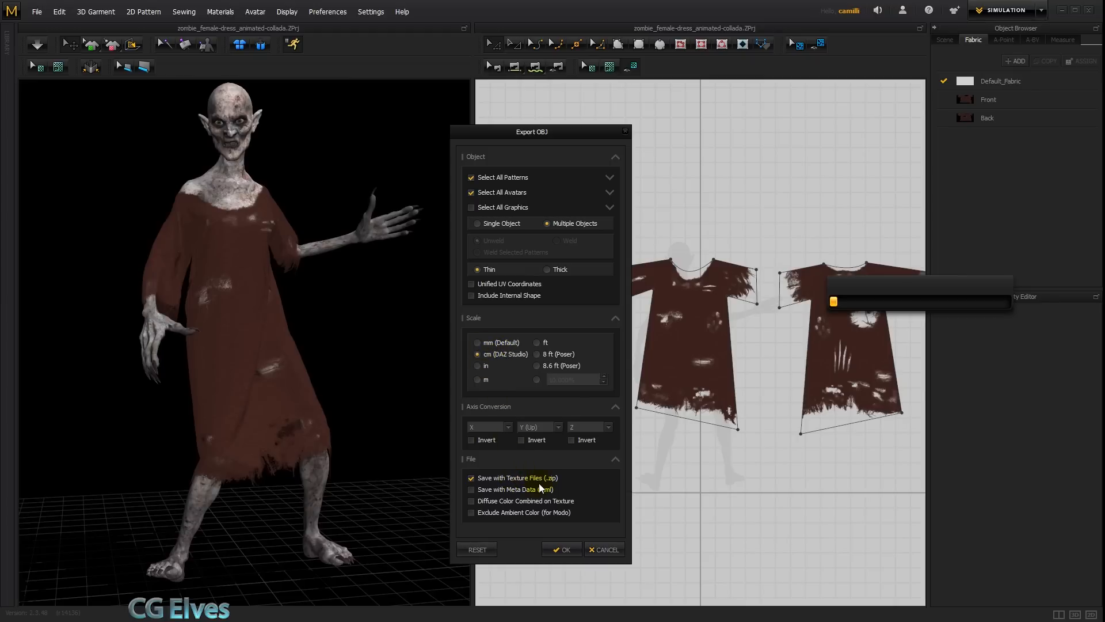
{"action": "left_click", "coordinate": [561, 549]}
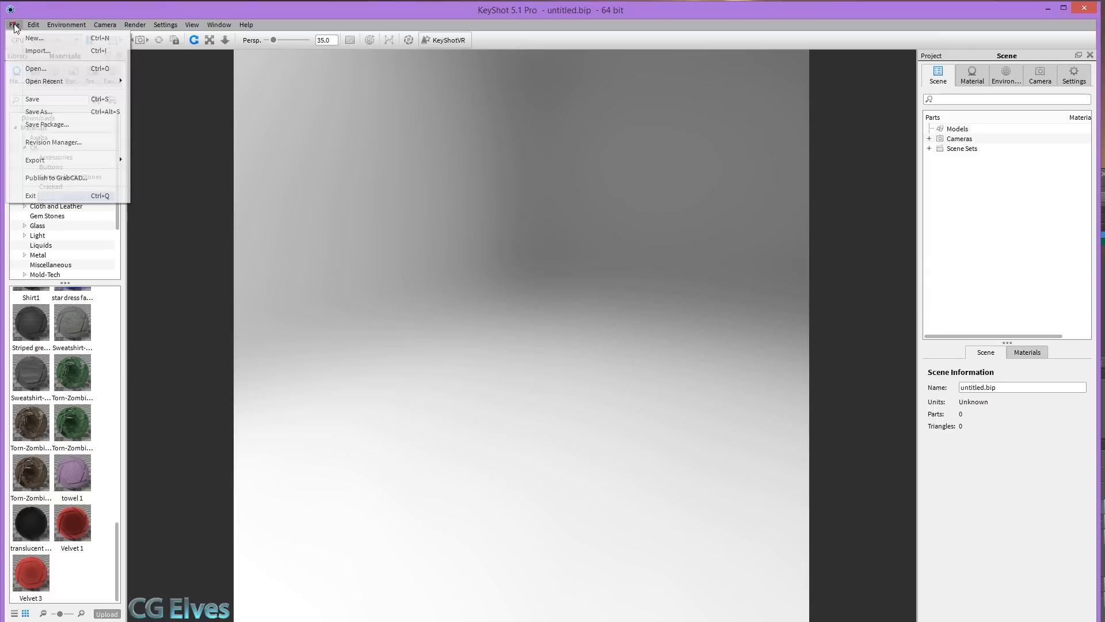
- Import zombie-witch-dress-posed6.obj from the extracted folder with centred geometry and Y up
{"action": "left_click", "coordinate": [37, 49]}
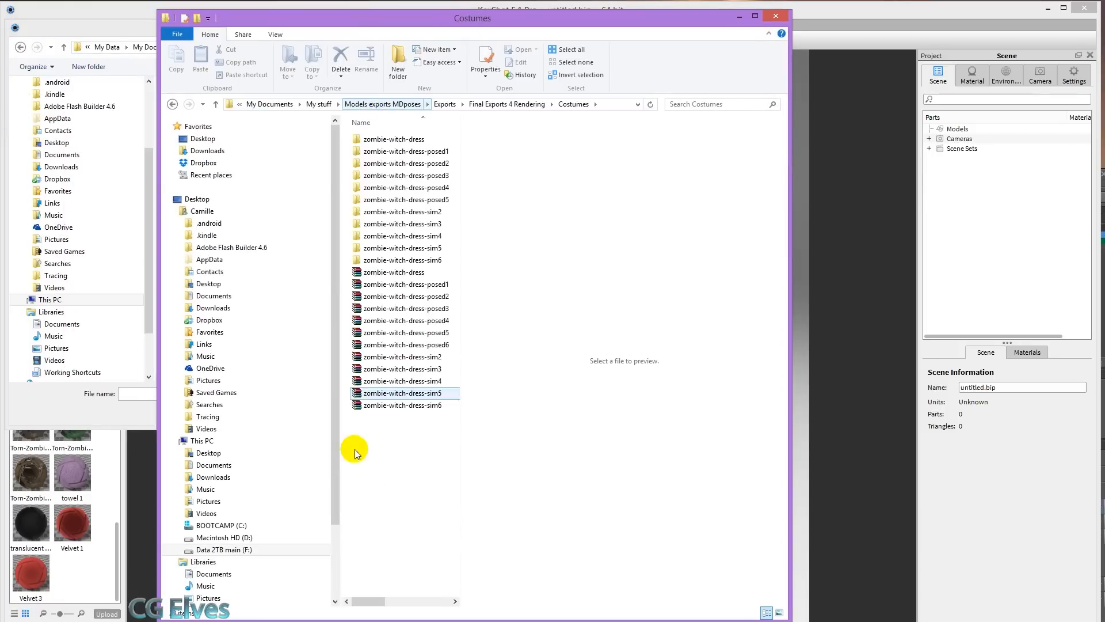
{"action": "right_click", "coordinate": [403, 344]}
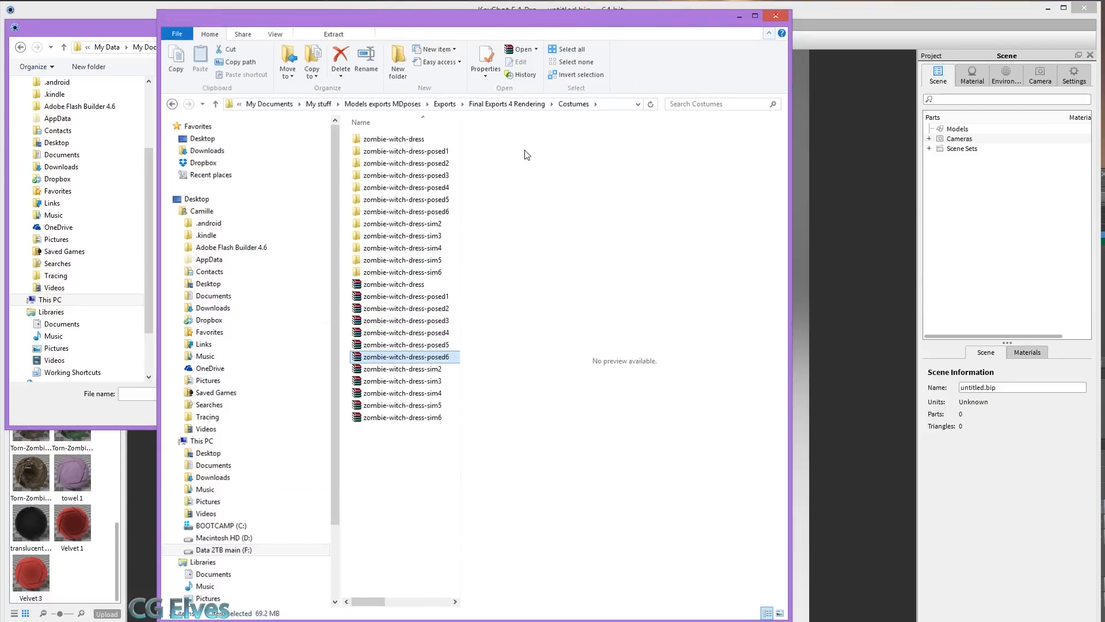
{"action": "double_click", "coordinate": [406, 357]}
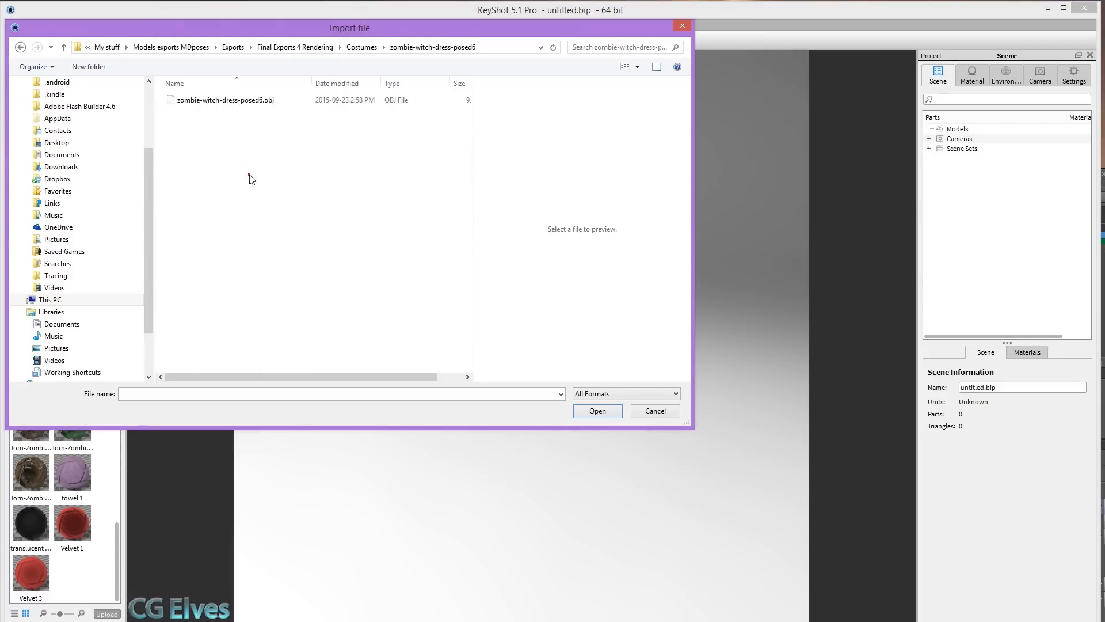
{"action": "left_click", "coordinate": [596, 410]}
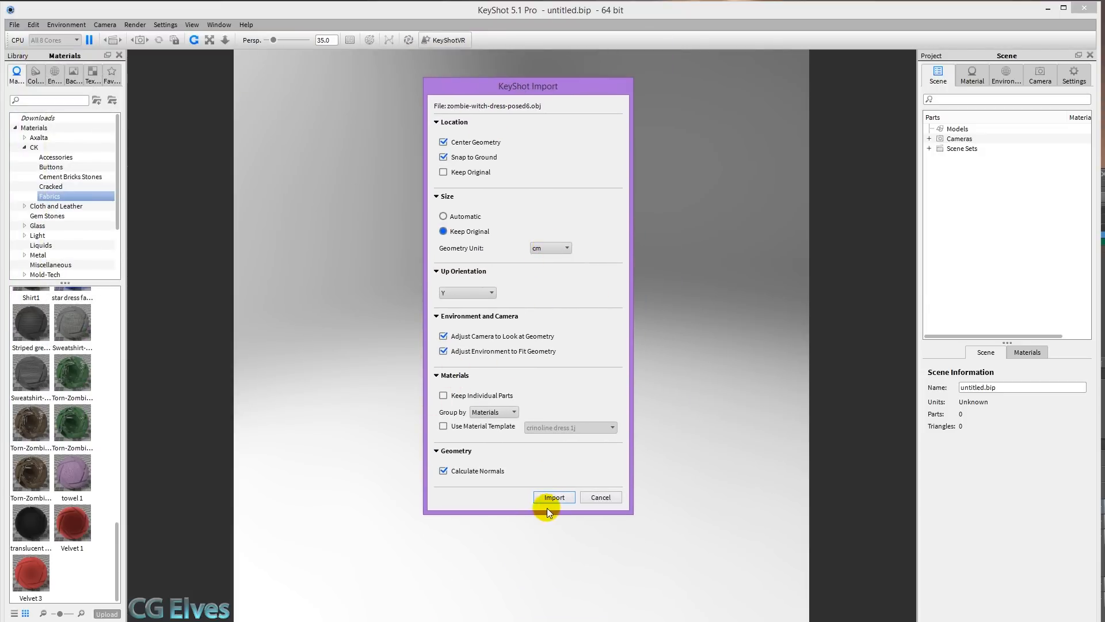
{"action": "left_click", "coordinate": [554, 497]}
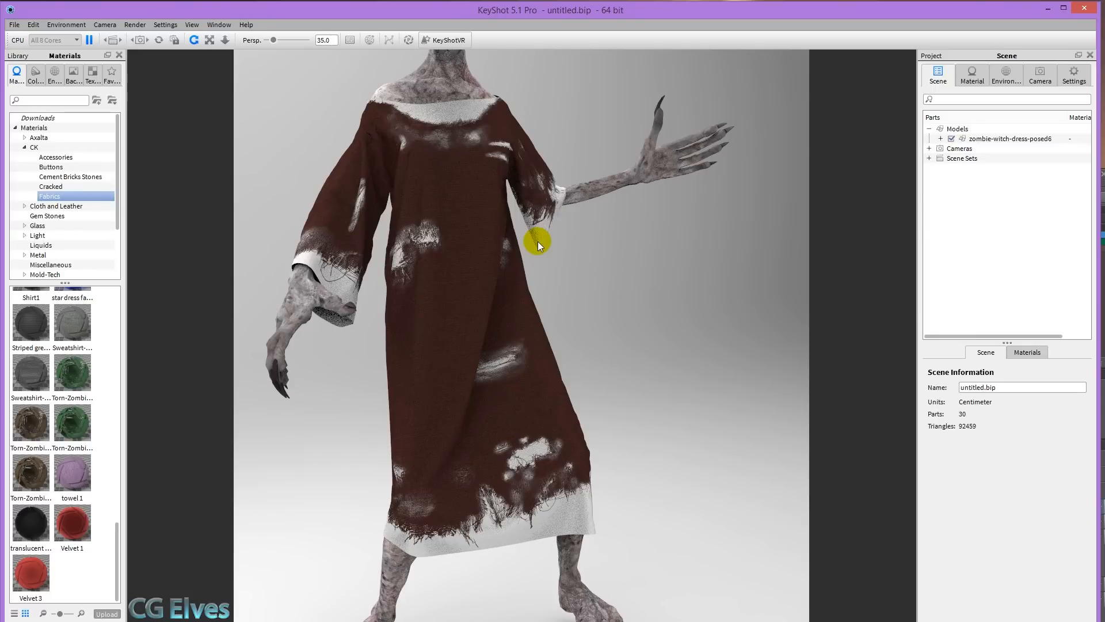
{"action": "mouse_move", "coordinate": [309, 266]}
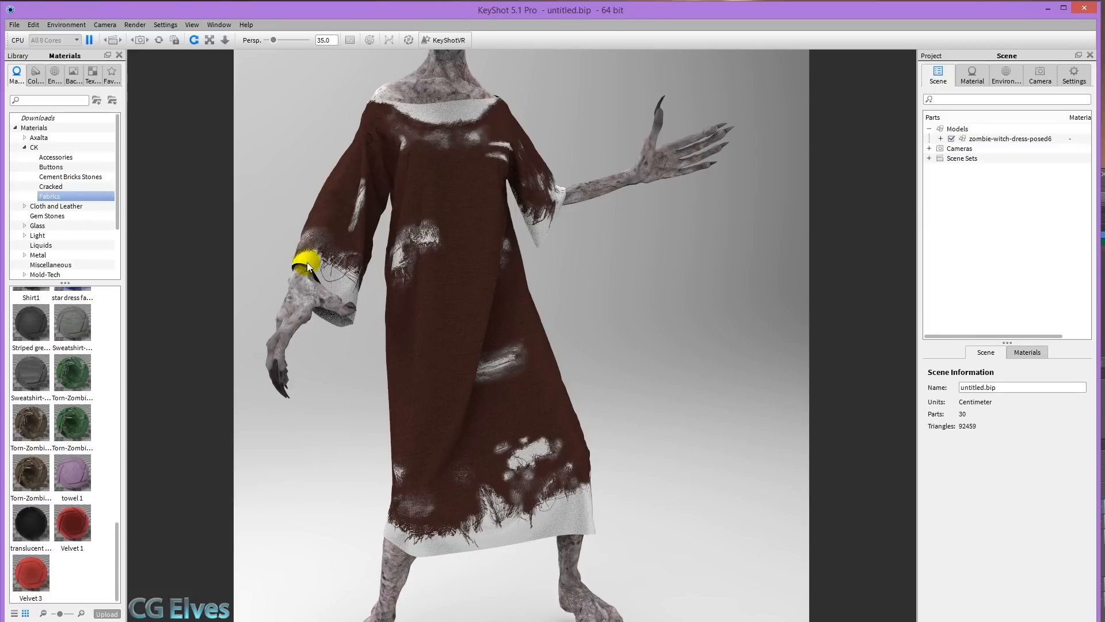
{"action": "mouse_move", "coordinate": [479, 143]}
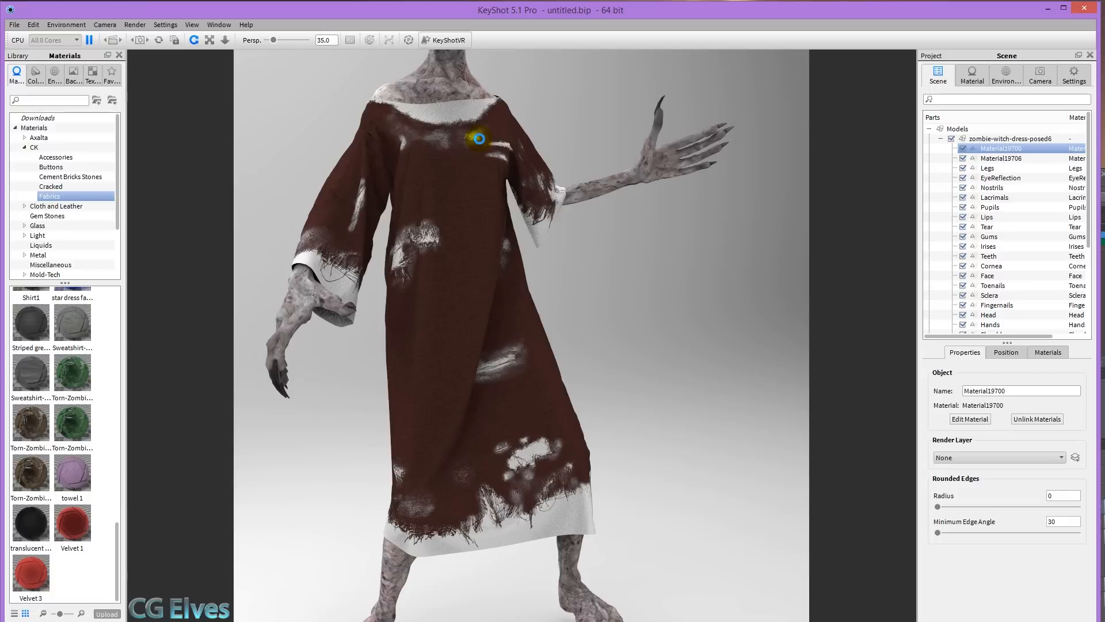
- Load zombie-texturing-1.png into the dress material's Opacity channel
{"action": "left_click", "coordinate": [972, 75]}
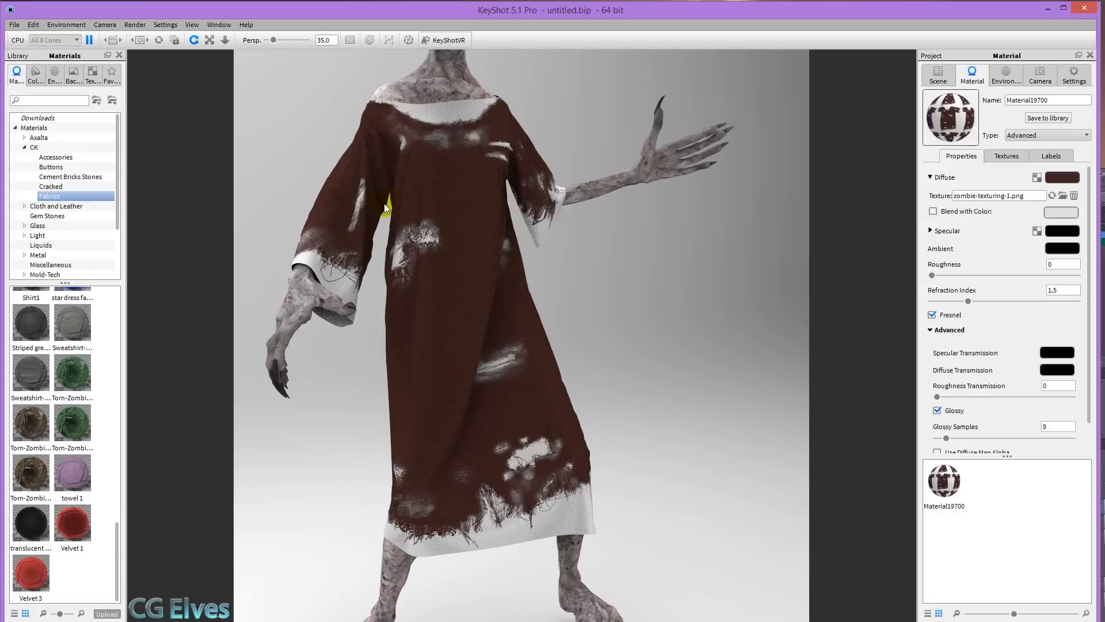
{"action": "left_click", "coordinate": [1006, 155]}
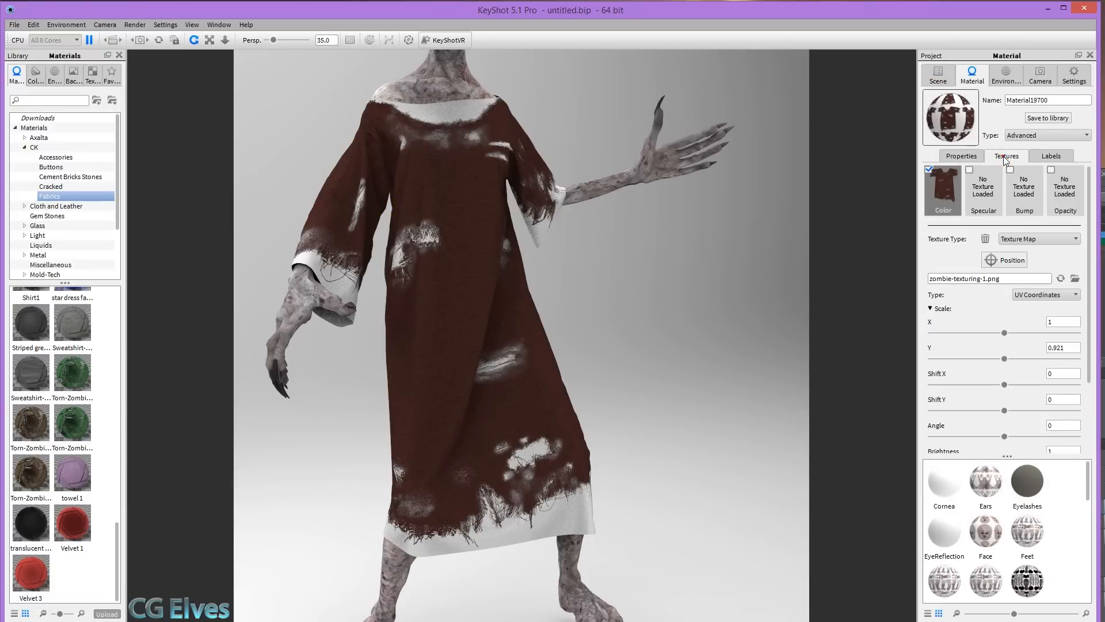
{"action": "left_click", "coordinate": [1064, 189]}
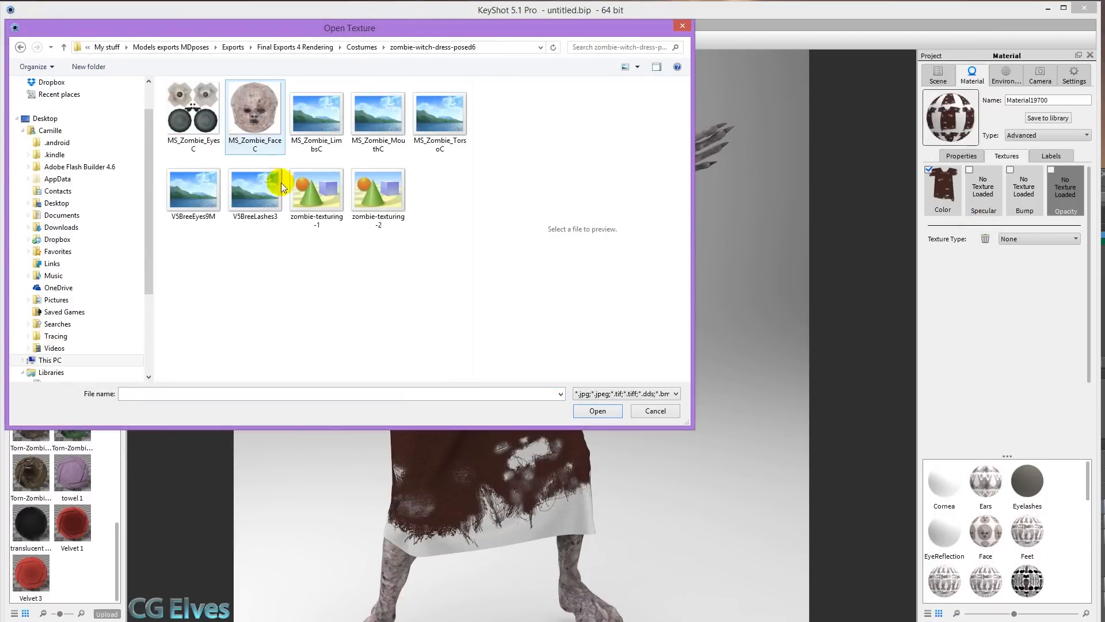
{"action": "left_click", "coordinate": [316, 183]}
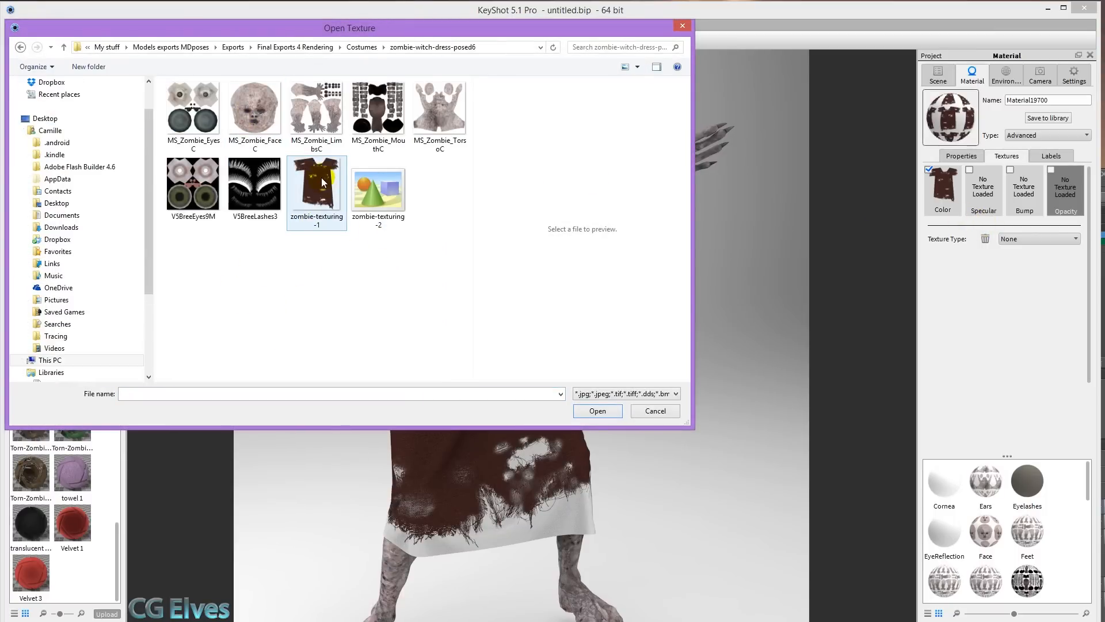
{"action": "left_click", "coordinate": [654, 410]}
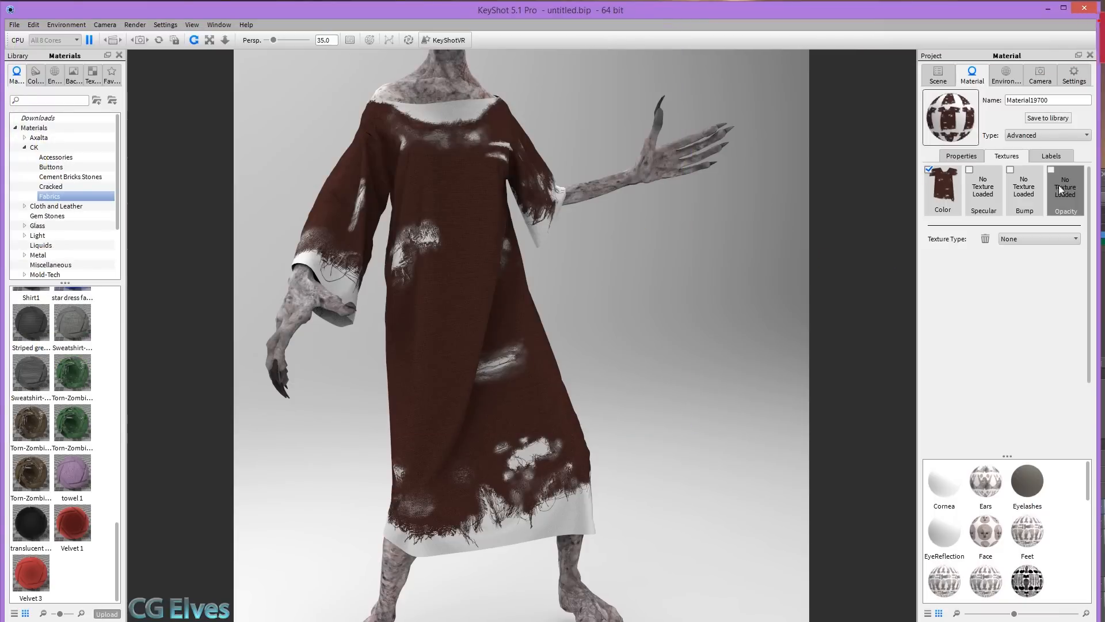
{"action": "left_click", "coordinate": [1064, 188]}
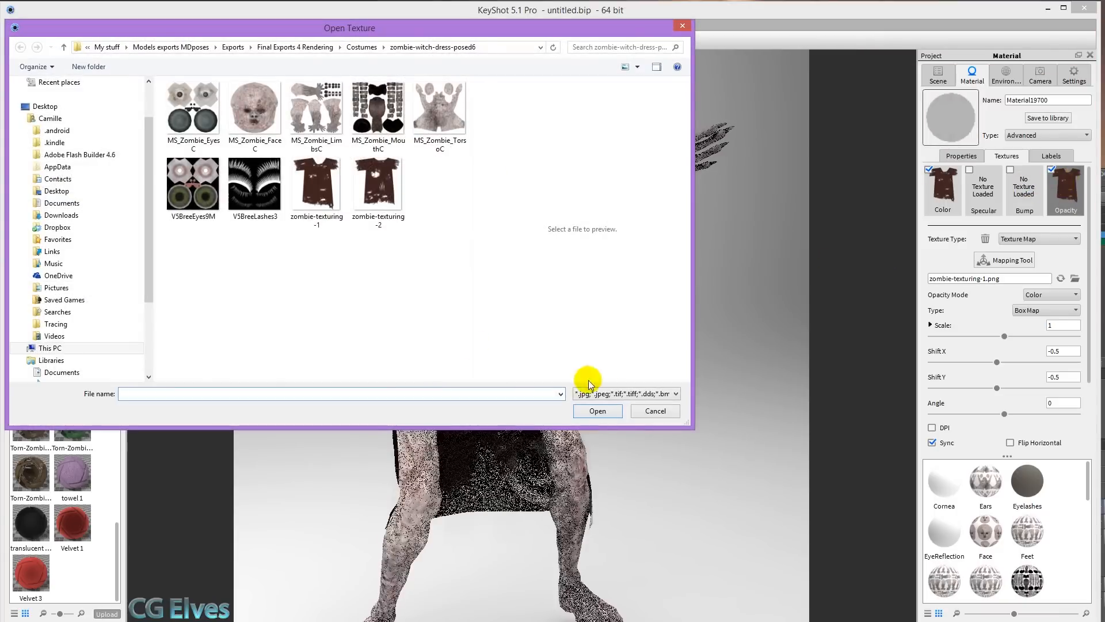
{"action": "left_click", "coordinate": [653, 411]}
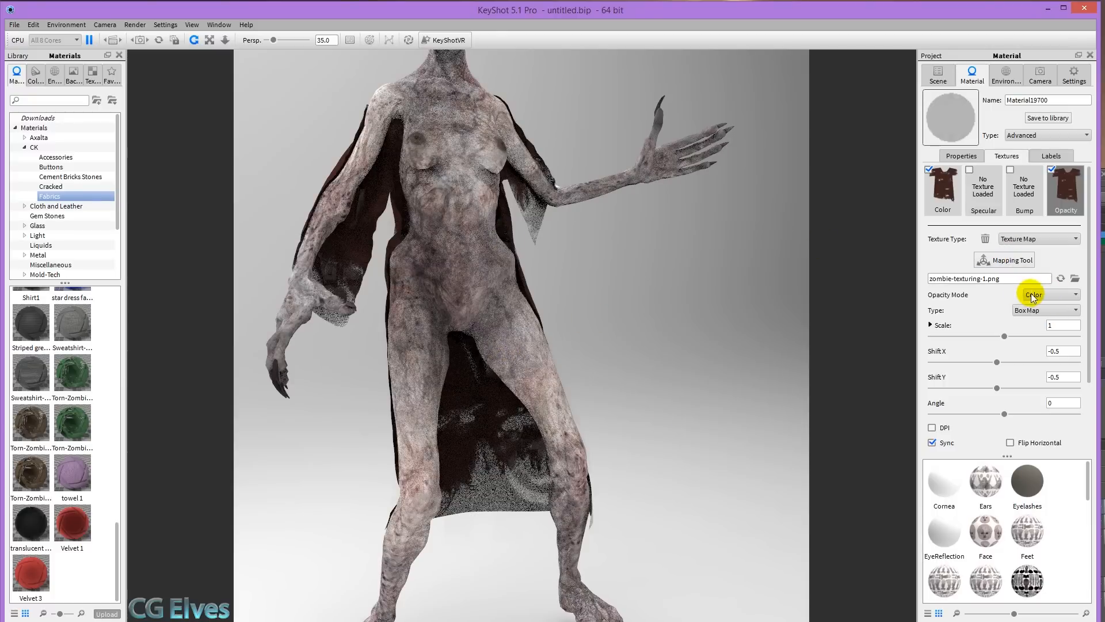
- Set the opacity map to Alpha mode mapped by UV Coordinates so the torn holes show skin
{"action": "left_click", "coordinate": [1050, 293]}
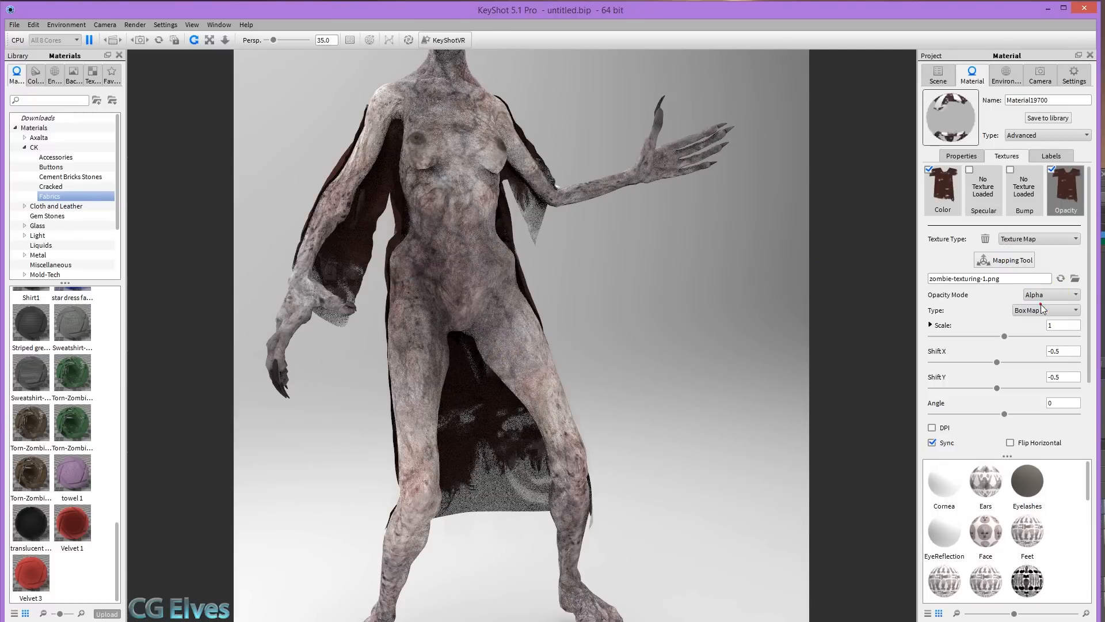
{"action": "left_click", "coordinate": [933, 366]}
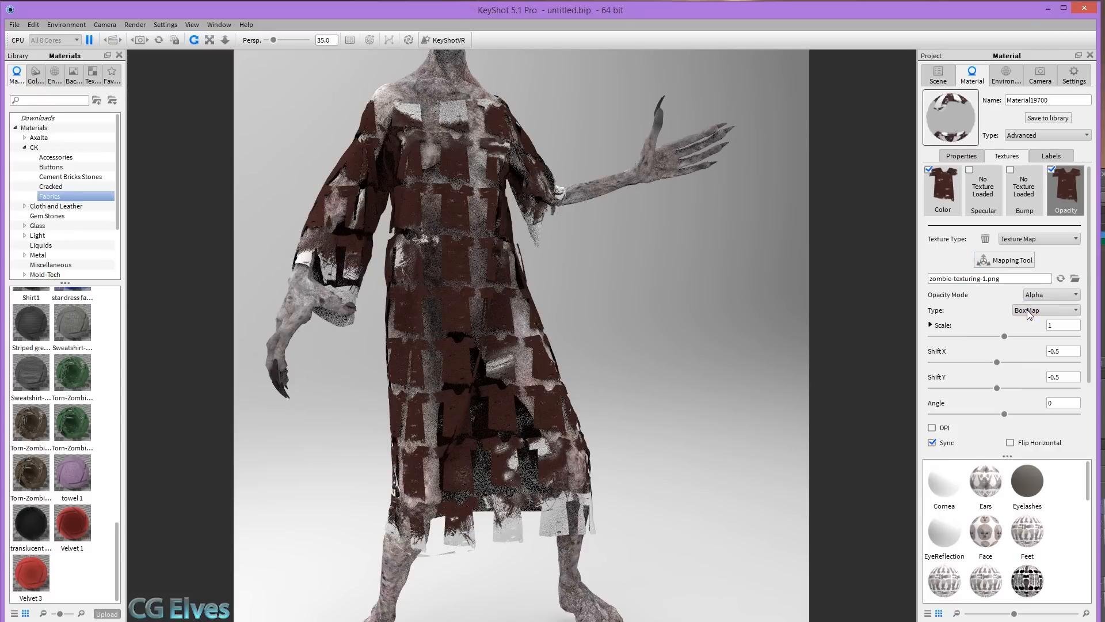
{"action": "left_click", "coordinate": [1045, 309]}
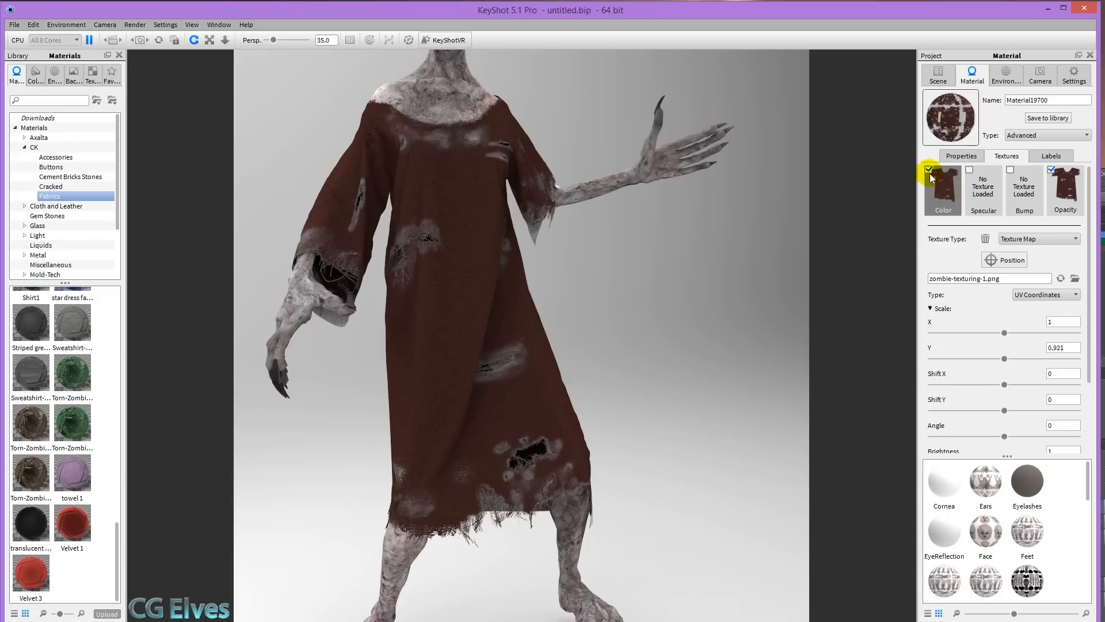
- Set the front dress colour texture to 05_DIFFUSE burlap at scale about 0.126
{"action": "left_click", "coordinate": [943, 189]}
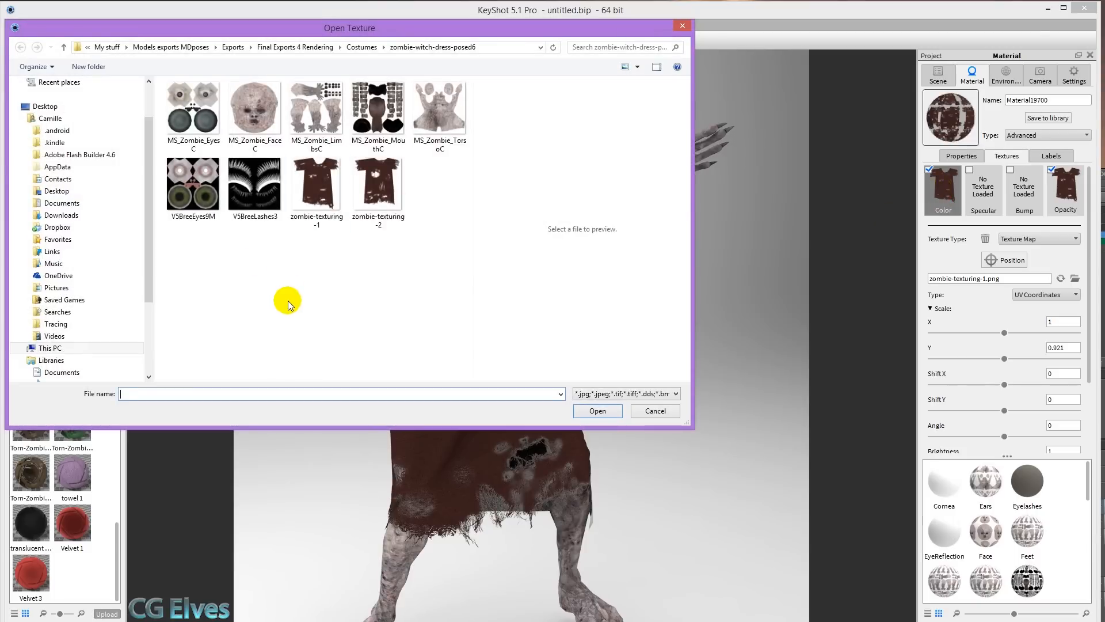
{"action": "mouse_move", "coordinate": [431, 325]}
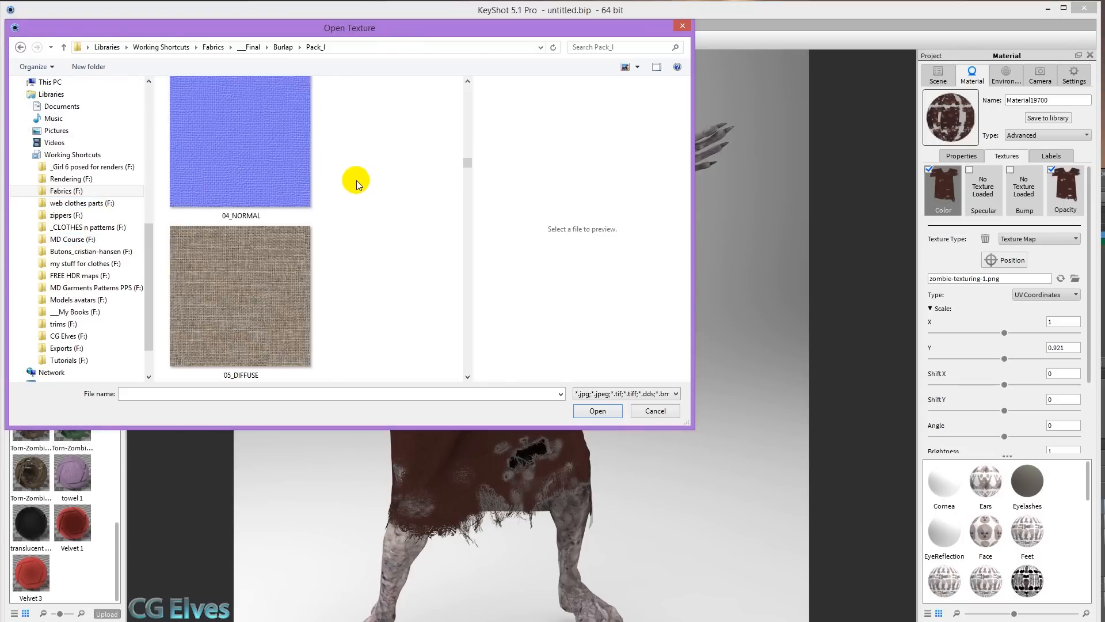
{"action": "left_click", "coordinate": [654, 410]}
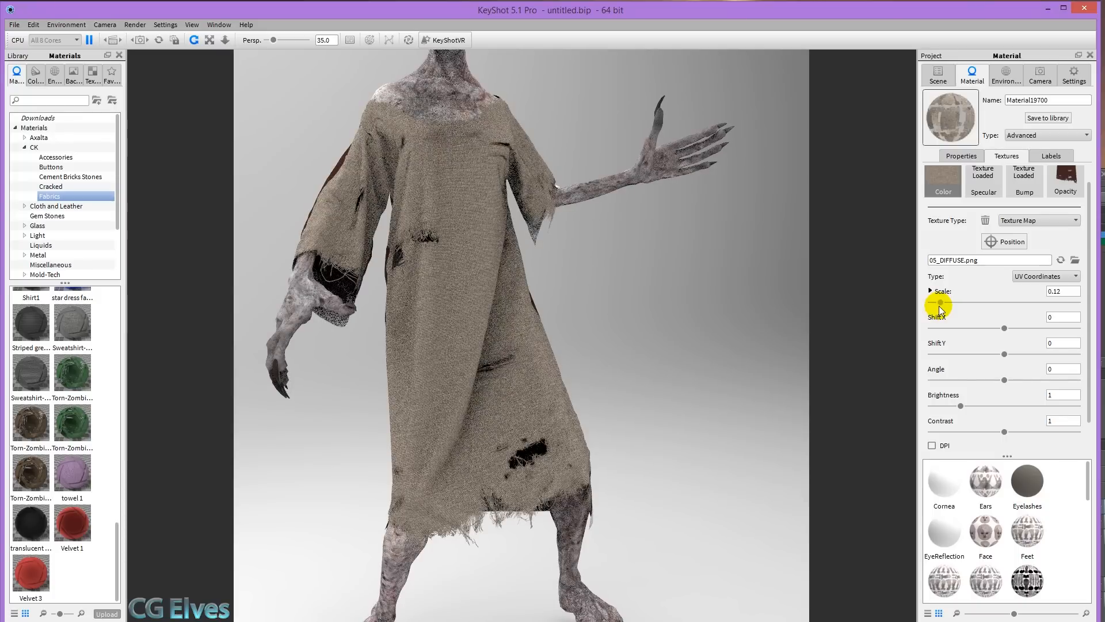
{"action": "left_click_drag", "start_coordinate": [941, 303], "coordinate": [935, 304]}
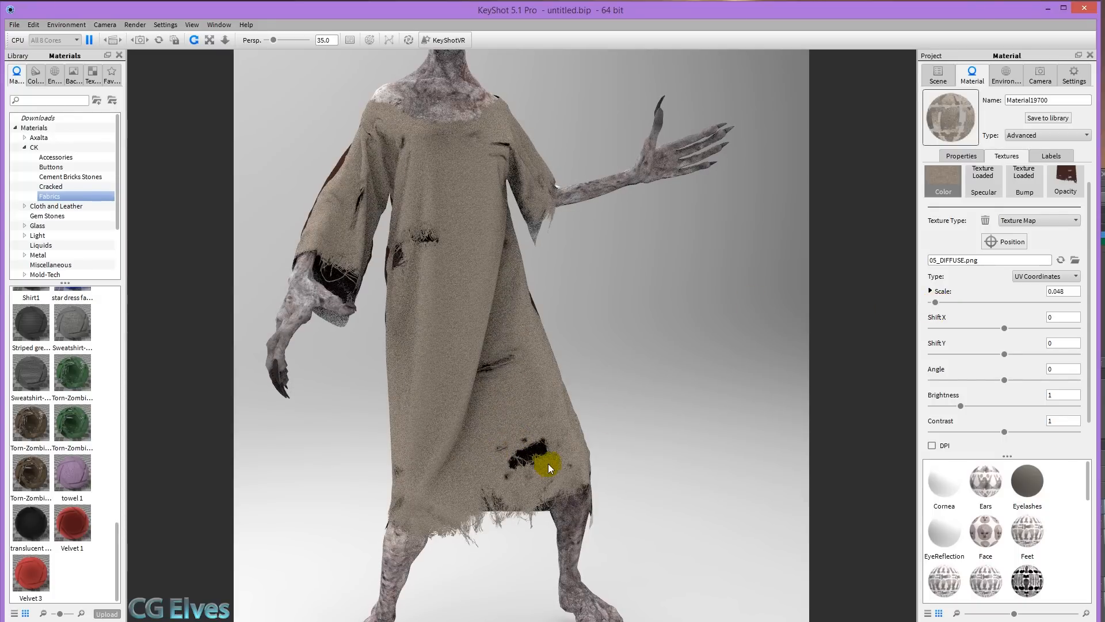
{"action": "mouse_move", "coordinate": [957, 231]}
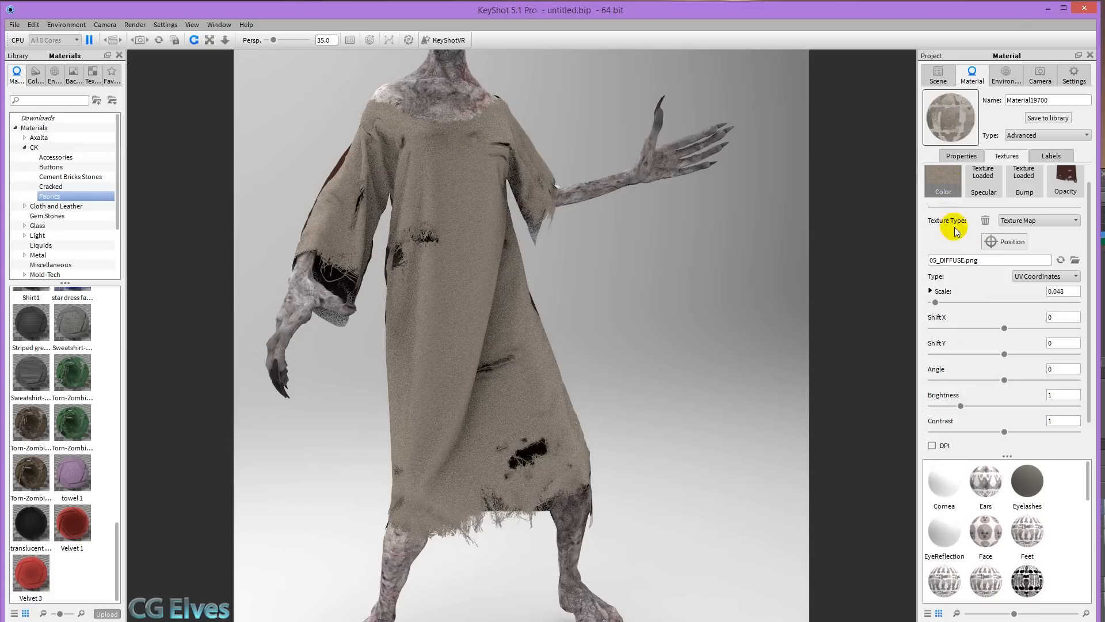
{"action": "mouse_move", "coordinate": [968, 334]}
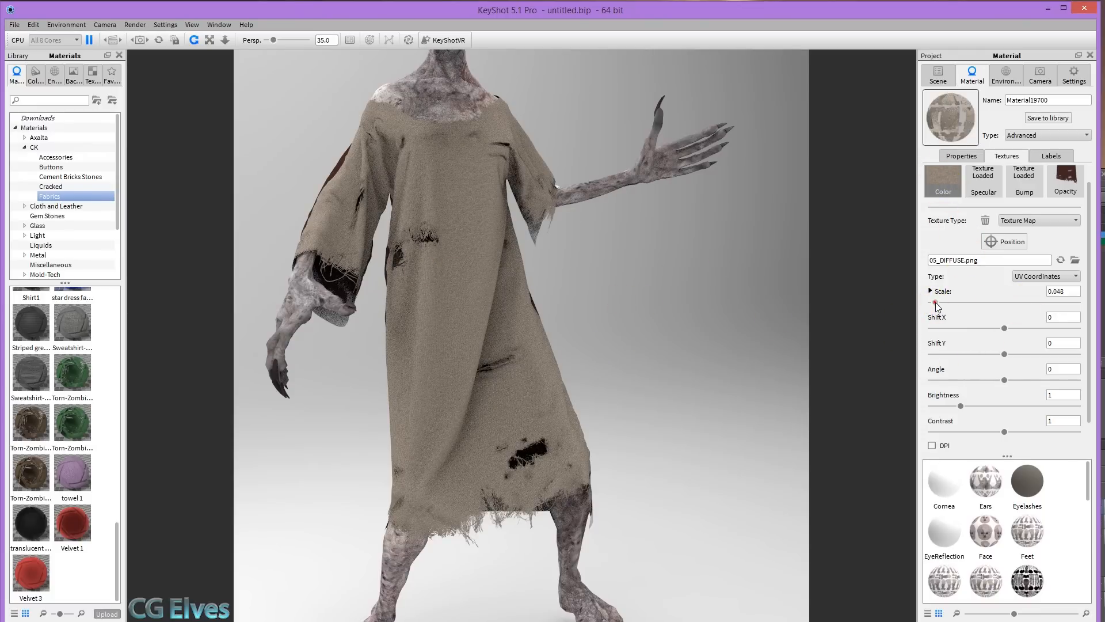
{"action": "left_click_drag", "start_coordinate": [936, 304], "coordinate": [944, 304]}
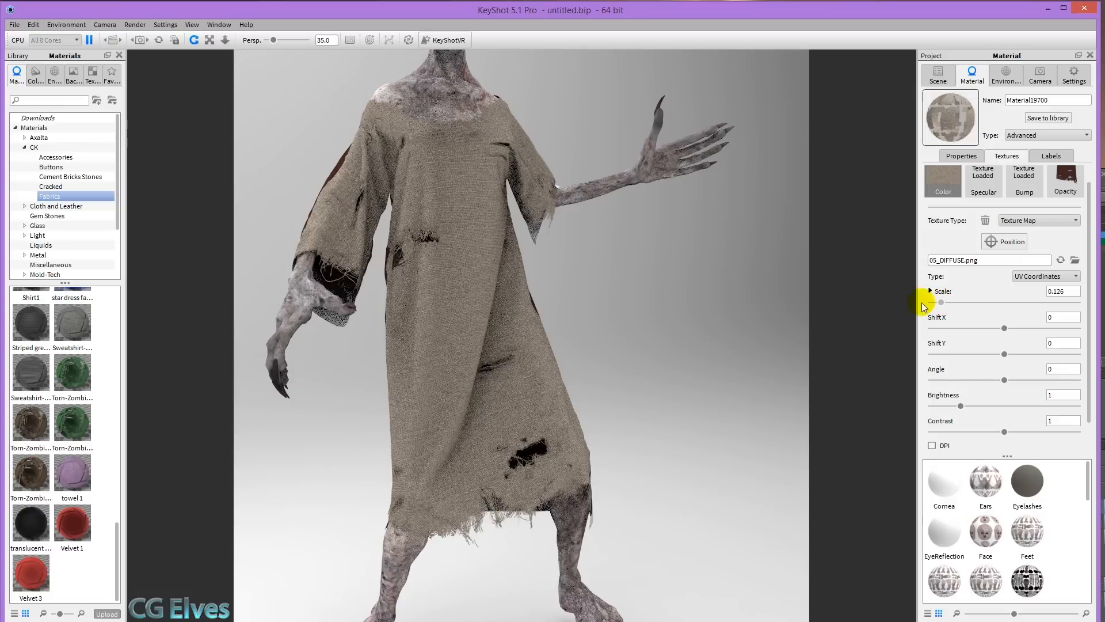
{"action": "mouse_move", "coordinate": [987, 302]}
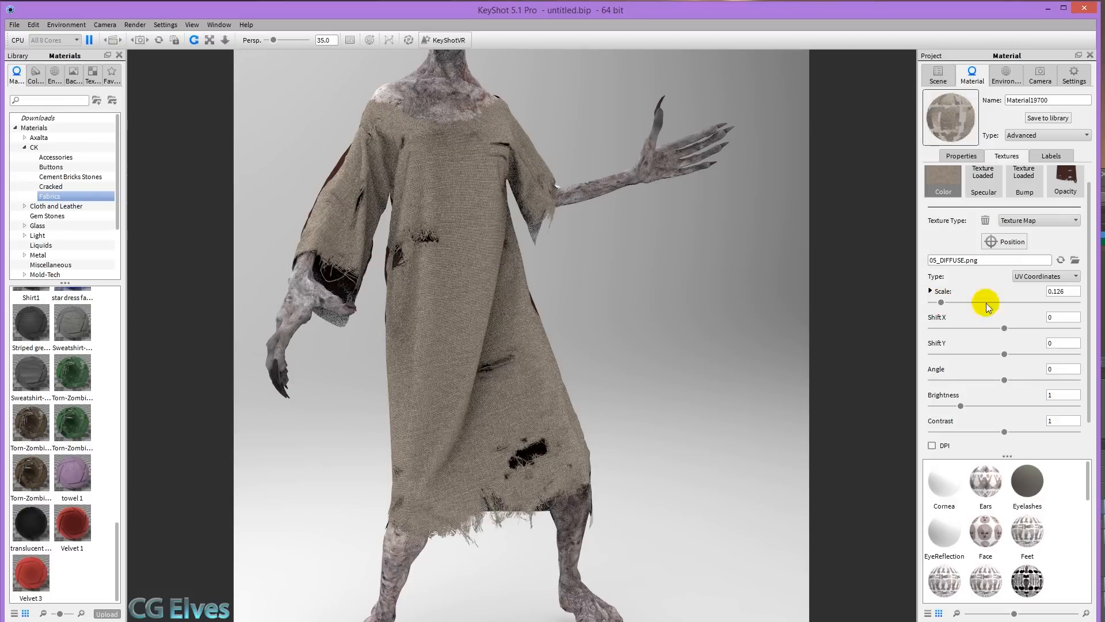
- Blend the front burlap with a muted green tint after trying brown and grey swatches
{"action": "left_click", "coordinate": [960, 155]}
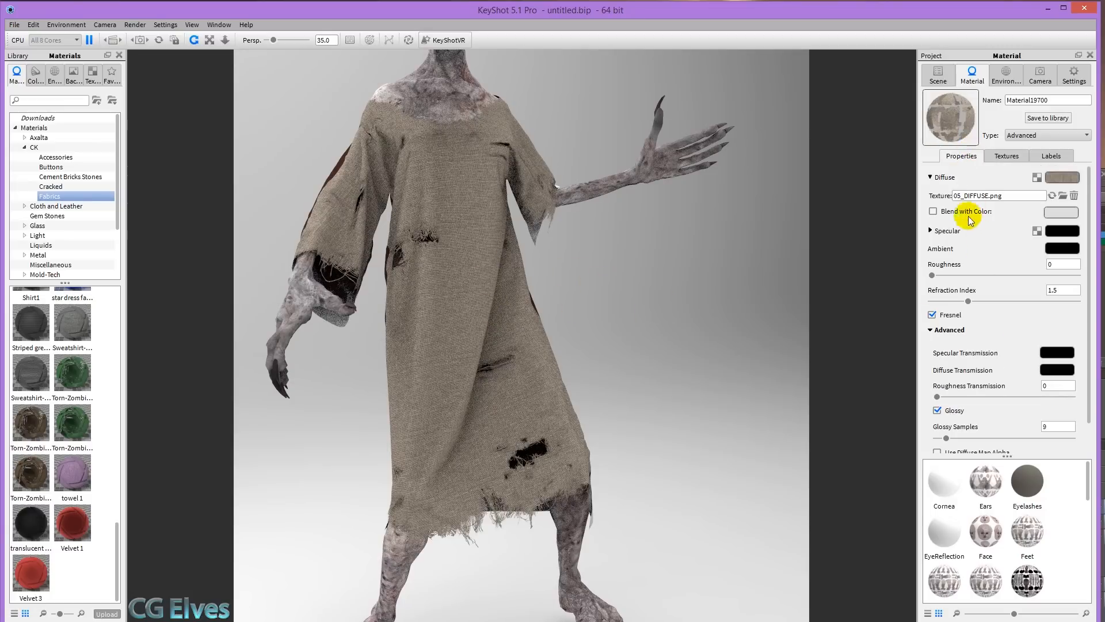
{"action": "left_click", "coordinate": [1060, 212]}
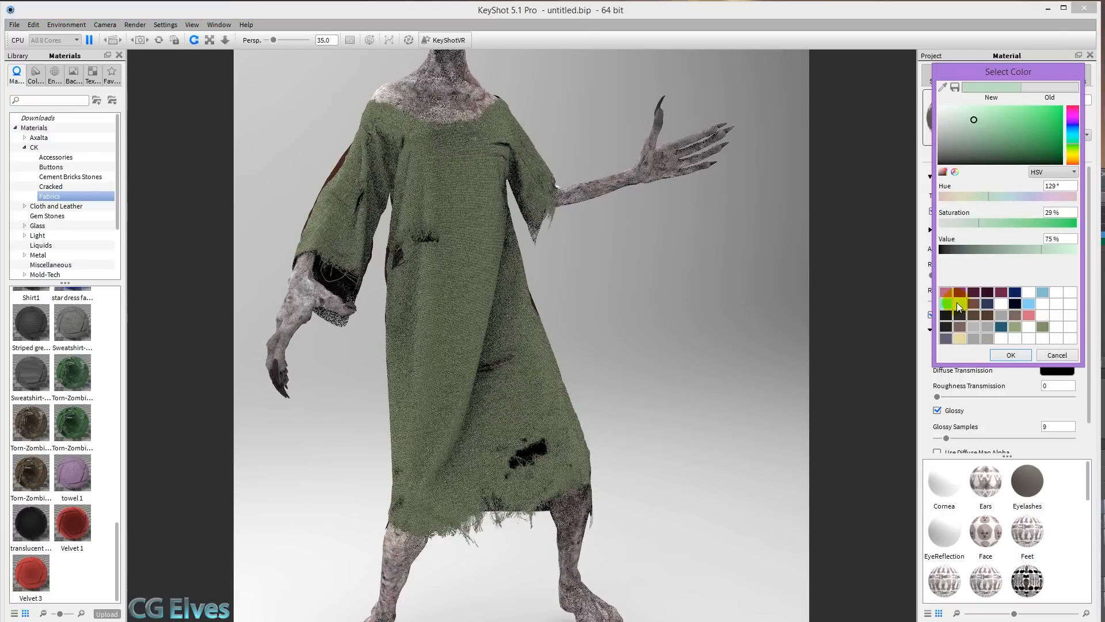
{"action": "left_click", "coordinate": [986, 337]}
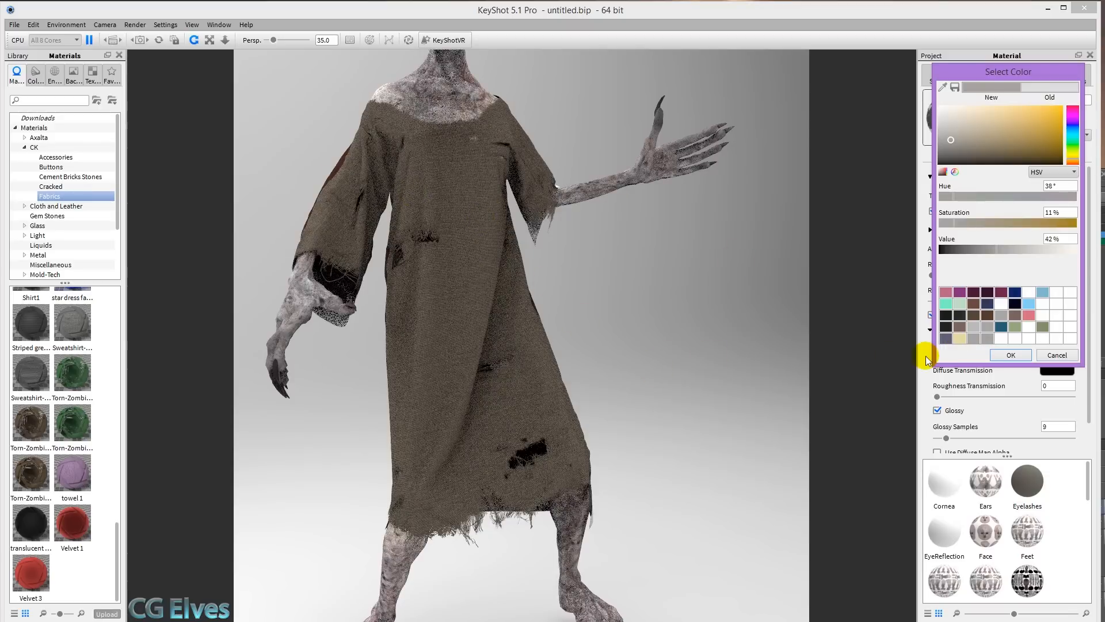
{"action": "left_click", "coordinate": [1002, 316]}
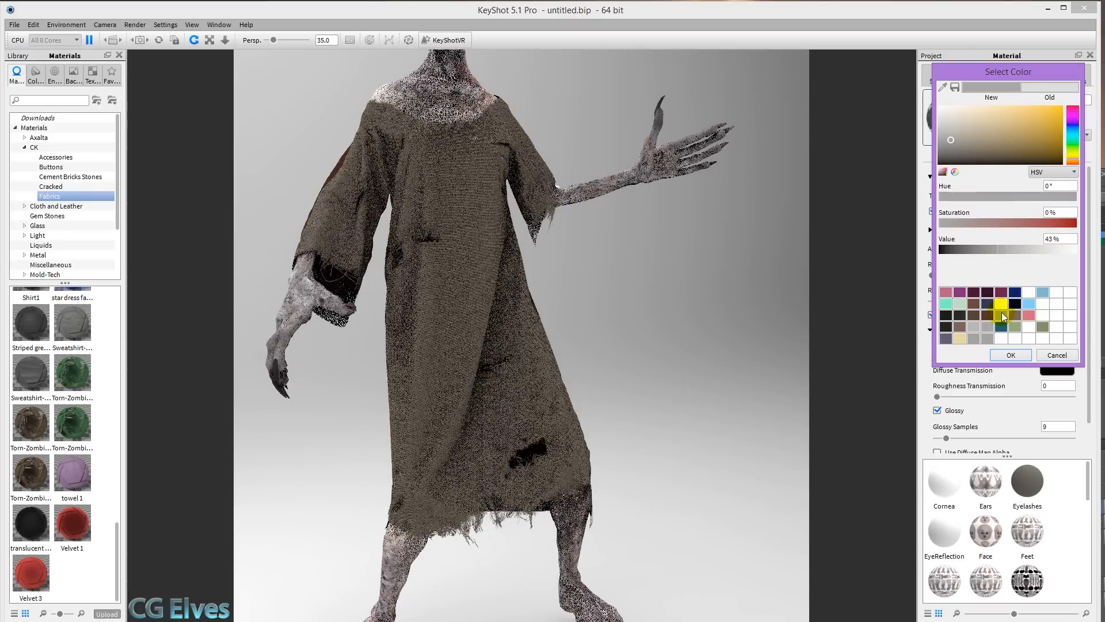
{"action": "left_click", "coordinate": [950, 304]}
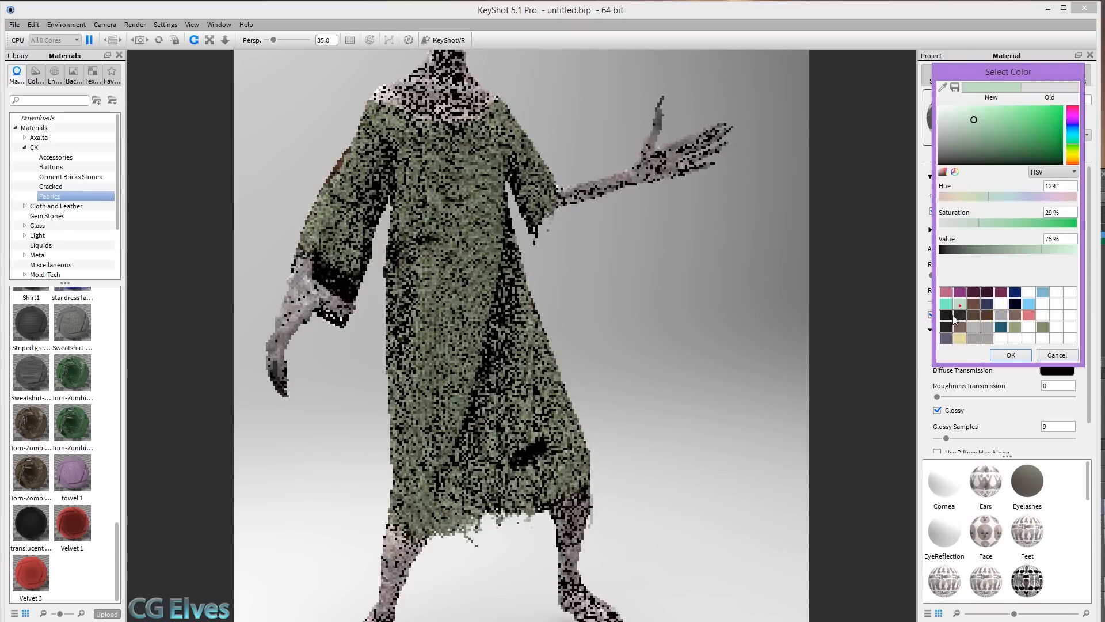
{"action": "left_click", "coordinate": [945, 304]}
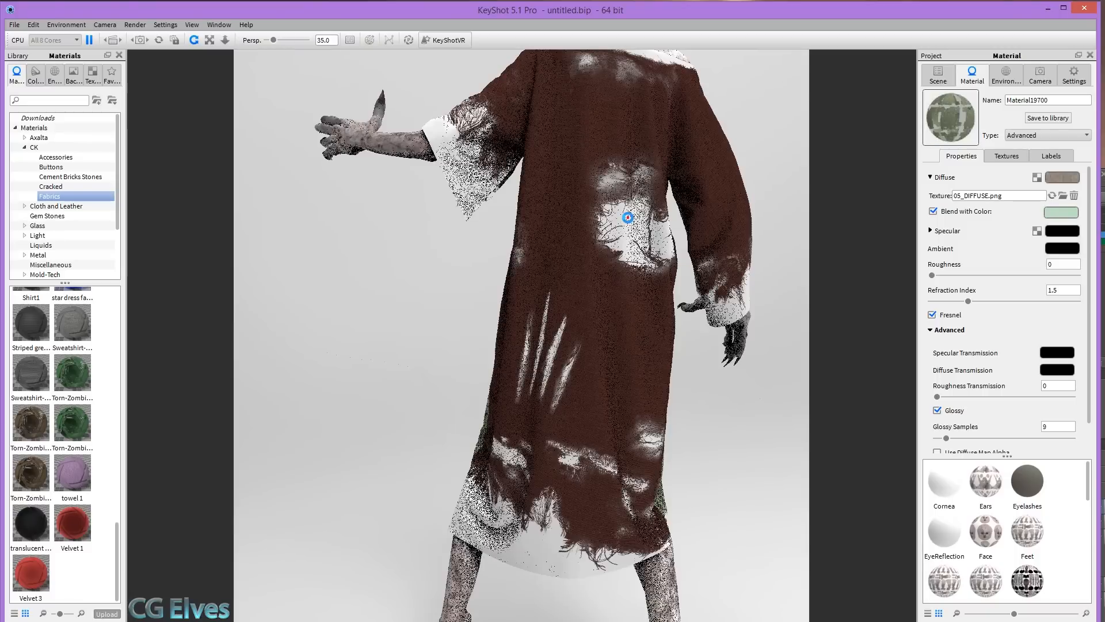
- Give the back dress piece the zombie-texturing-2 opacity map and 05_DIFFUSE burlap colour
{"action": "left_click", "coordinate": [627, 218]}
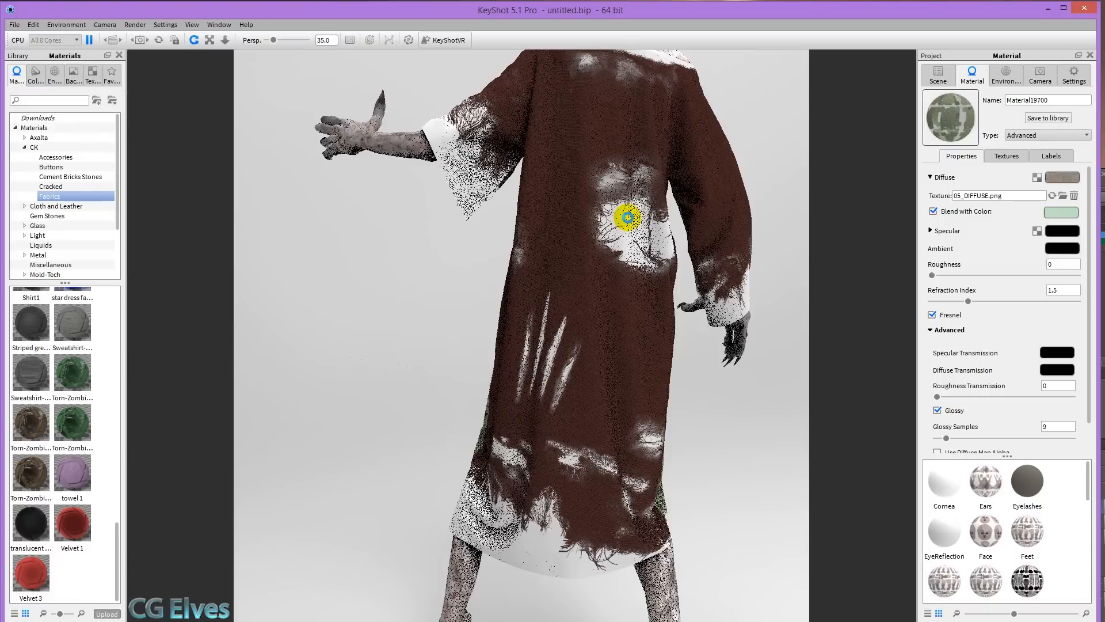
{"action": "left_click", "coordinate": [1006, 155]}
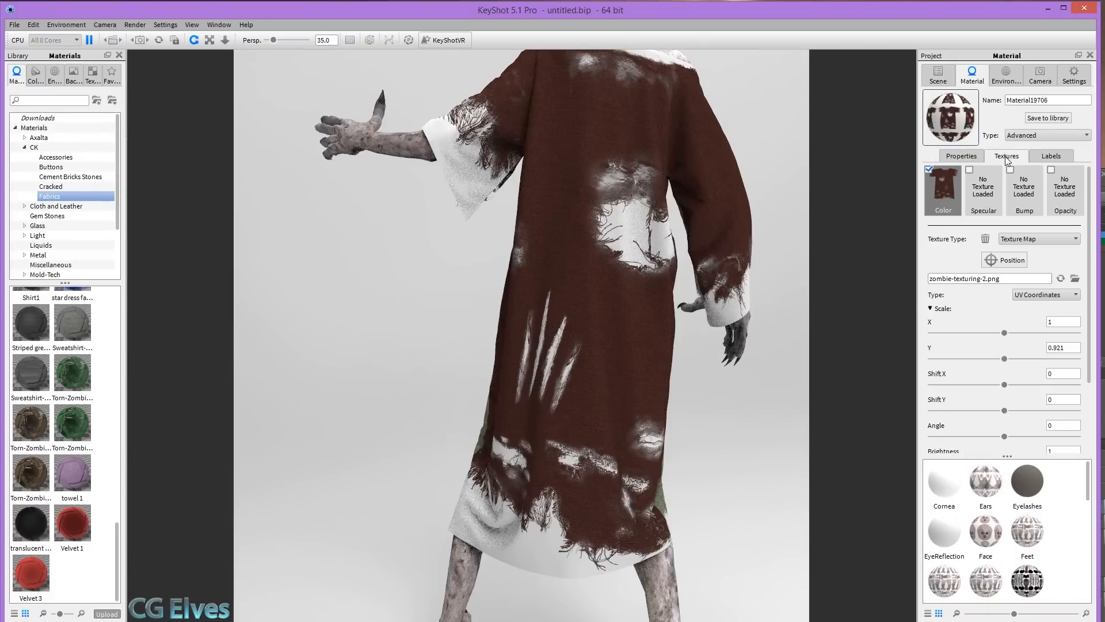
{"action": "left_click", "coordinate": [1064, 188]}
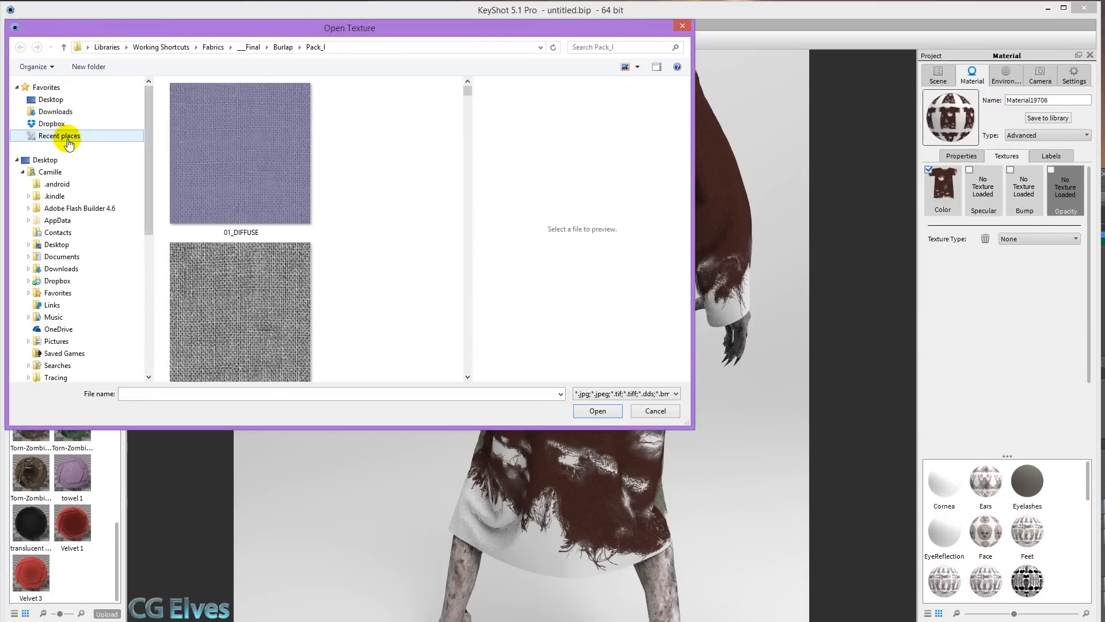
{"action": "left_click", "coordinate": [59, 135]}
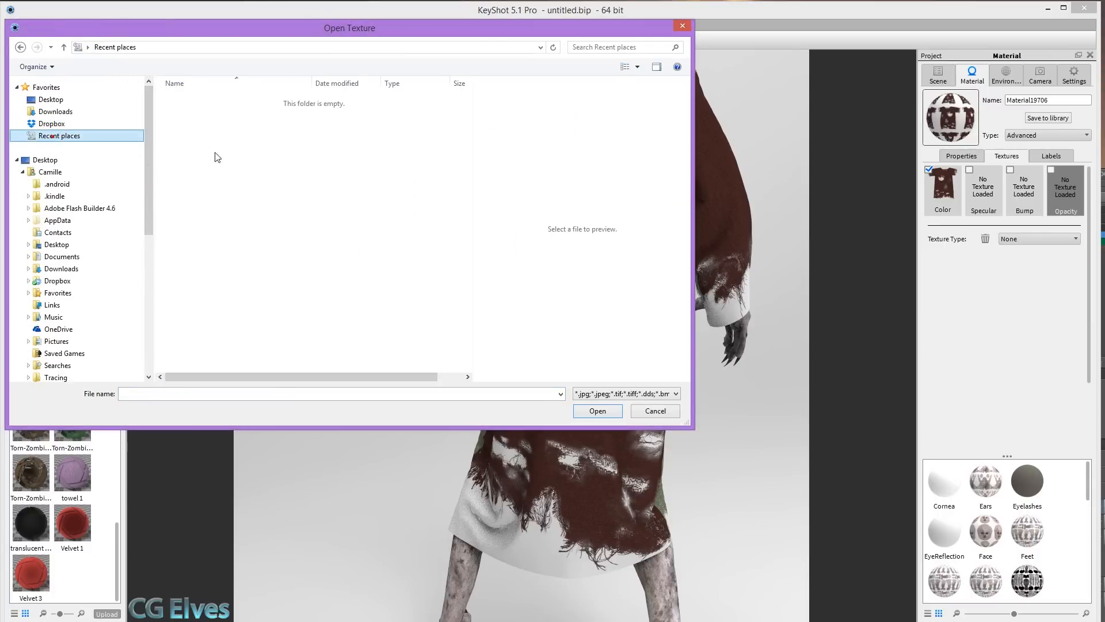
{"action": "left_click", "coordinate": [219, 112]}
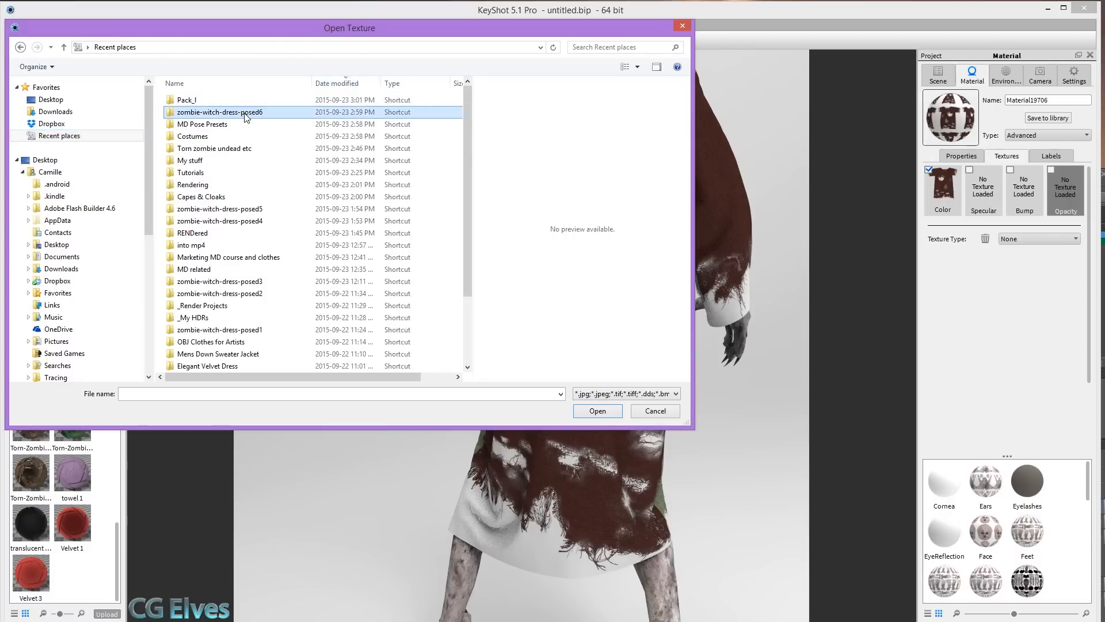
{"action": "left_click", "coordinate": [654, 410]}
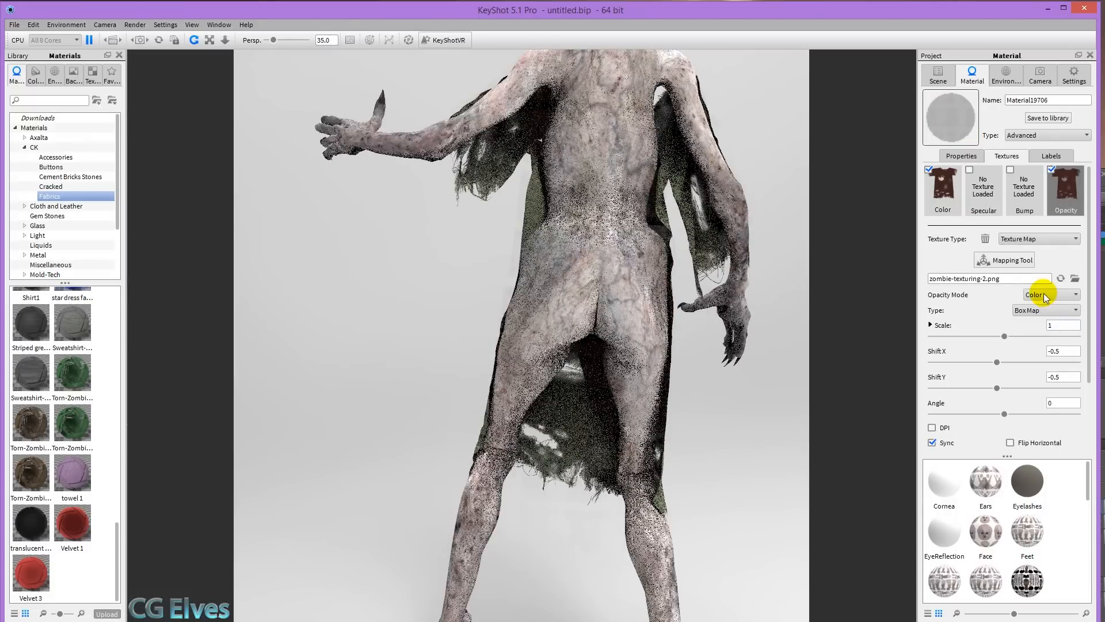
{"action": "left_click", "coordinate": [1046, 310]}
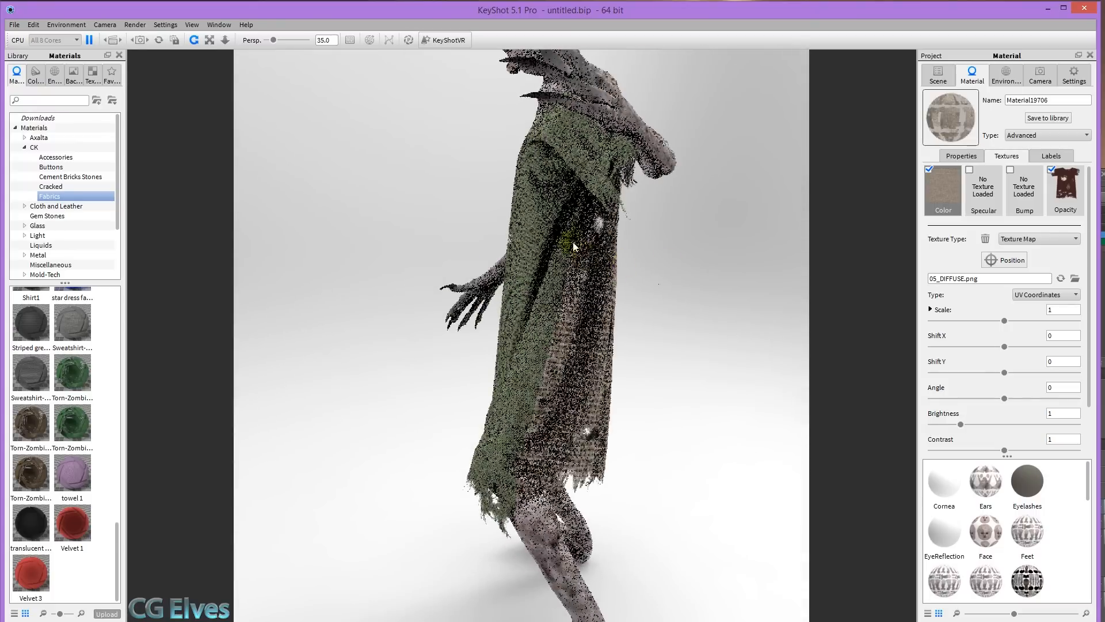
- Set the back piece's burlap texture scale to 0.126
{"action": "left_click", "coordinate": [960, 155]}
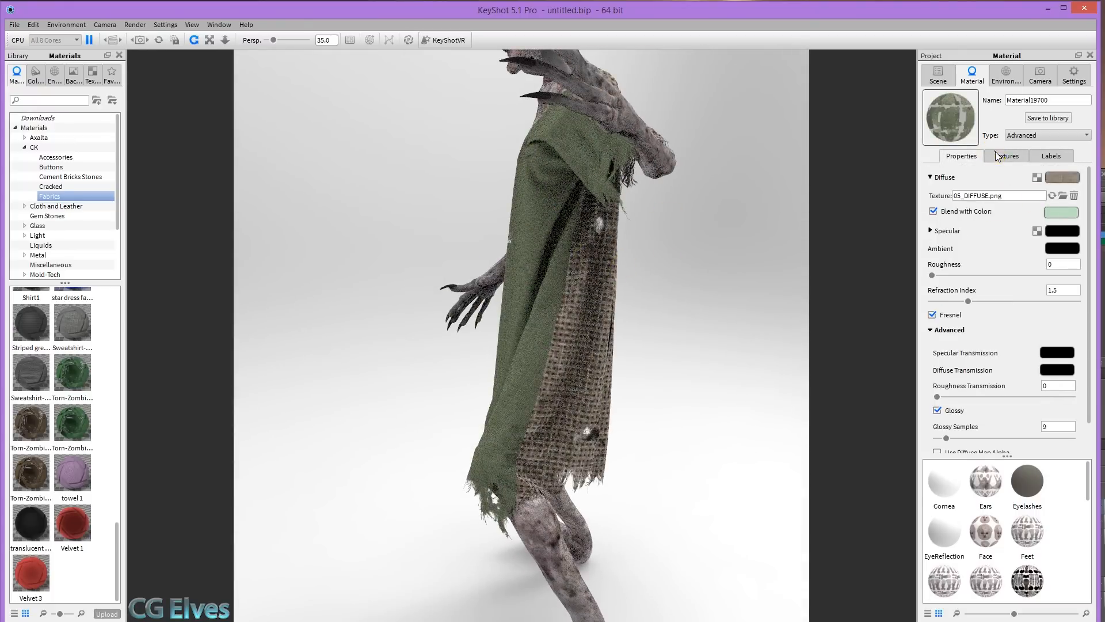
{"action": "left_click", "coordinate": [1006, 155]}
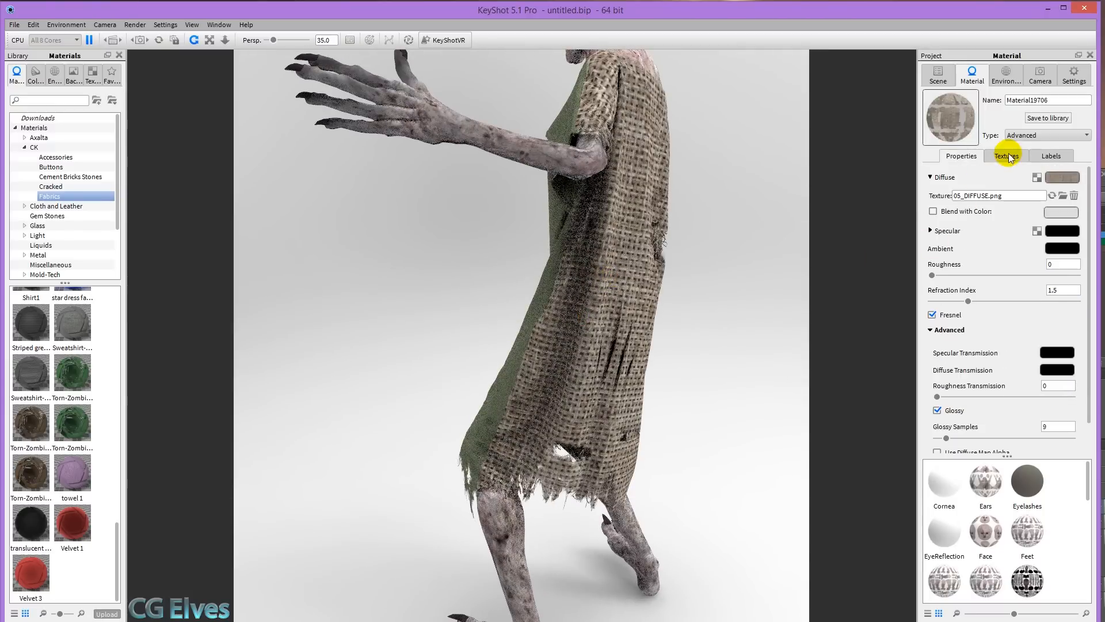
{"action": "left_click", "coordinate": [1006, 155]}
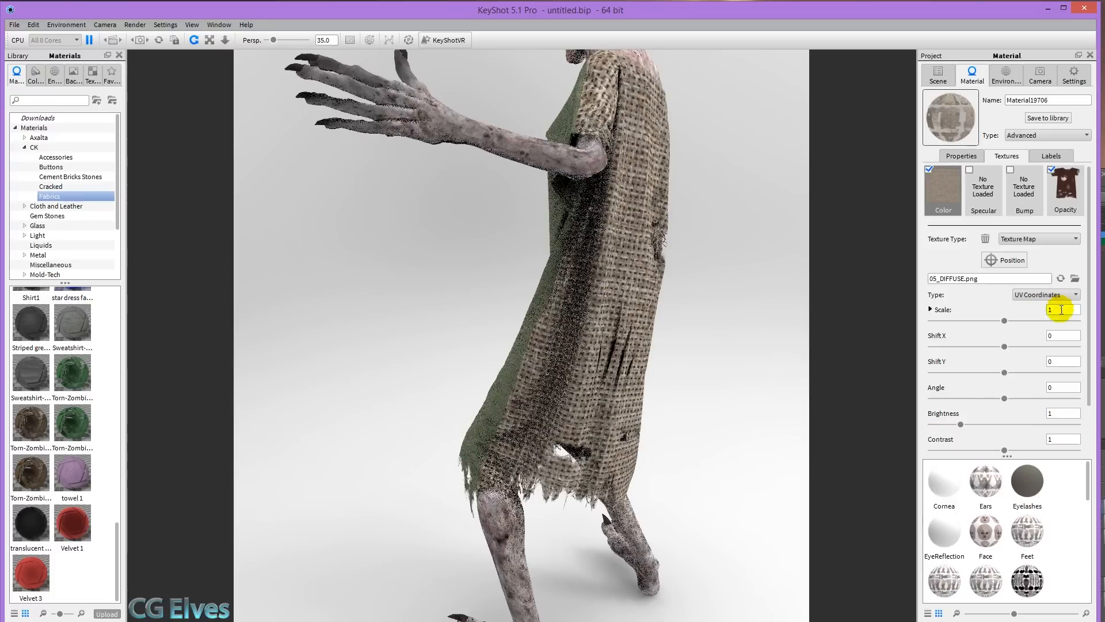
{"action": "type", "text": "0.126"}
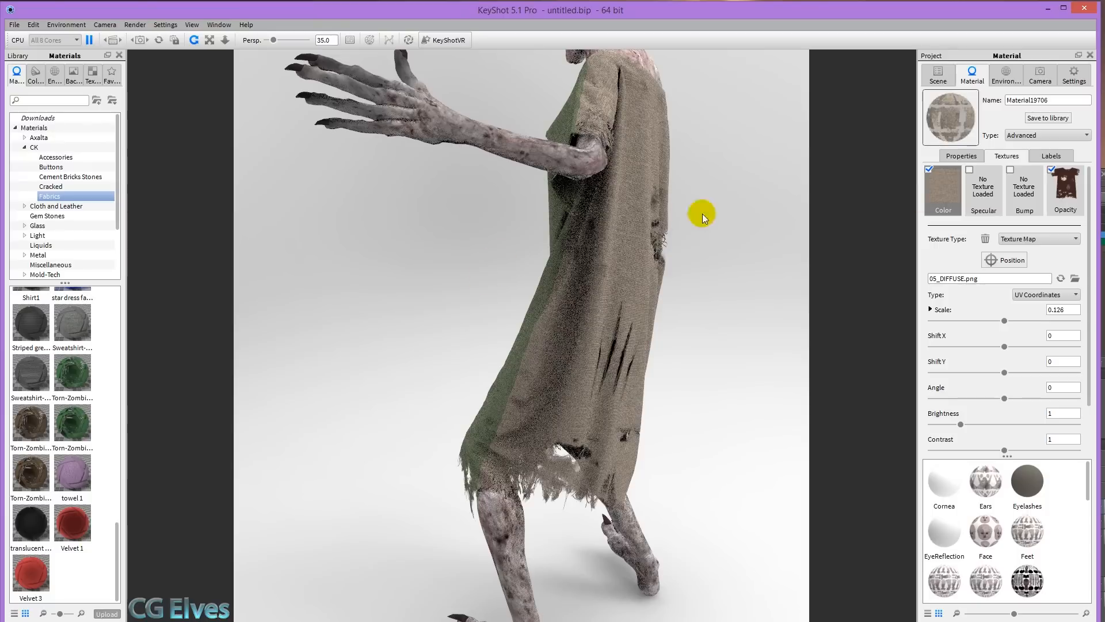
- Blend the back piece with the same muted green so the whole dress matches
{"action": "left_click", "coordinate": [960, 156]}
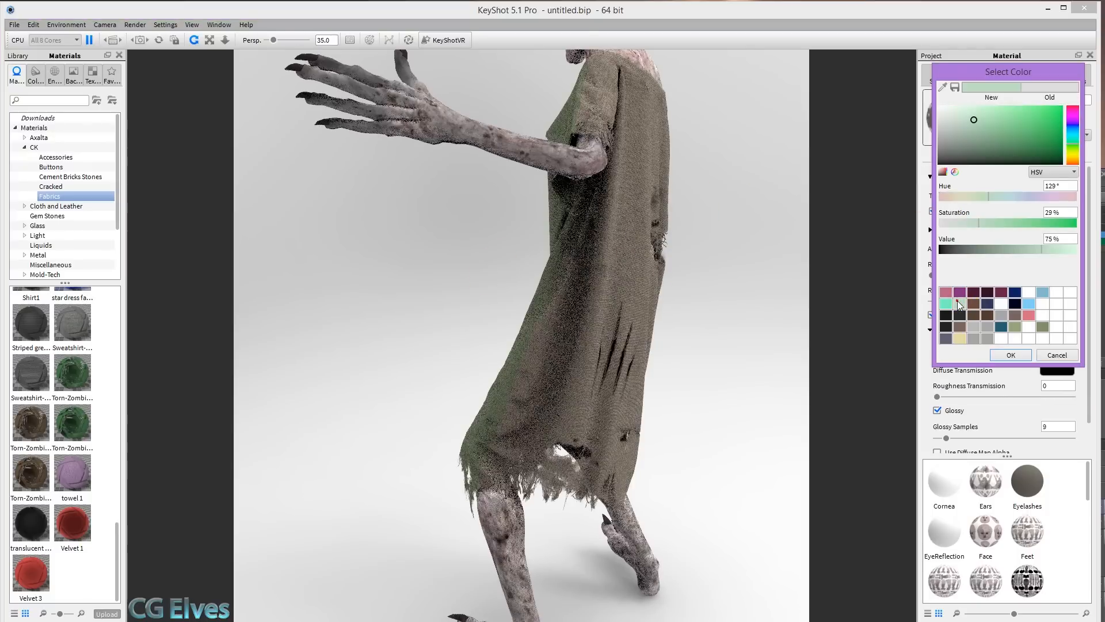
{"action": "left_click", "coordinate": [974, 326]}
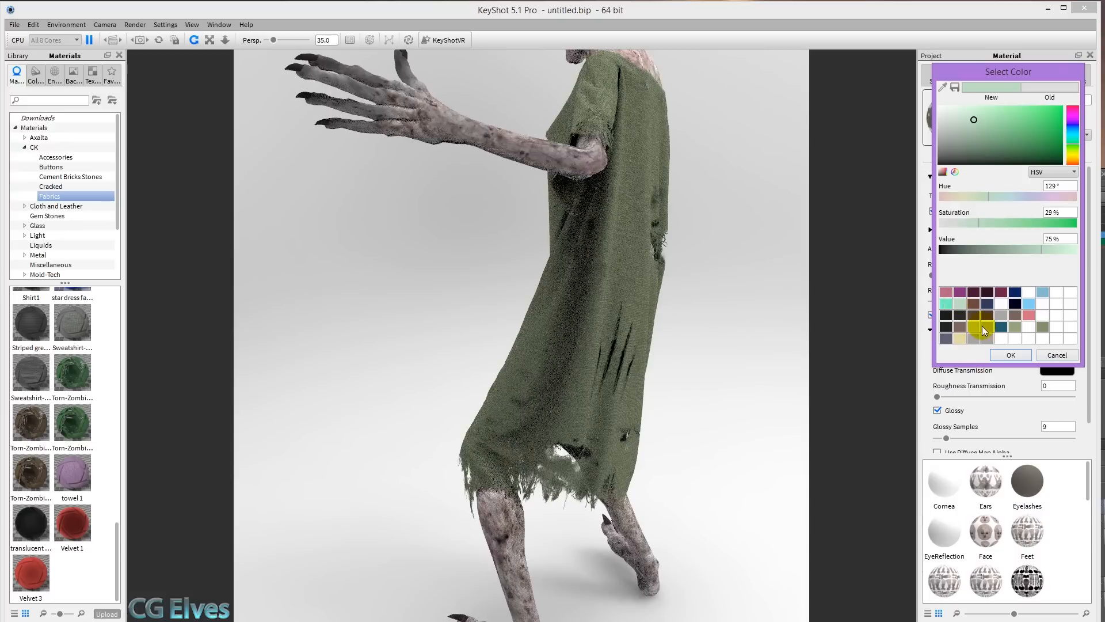
{"action": "mouse_move", "coordinate": [997, 92]}
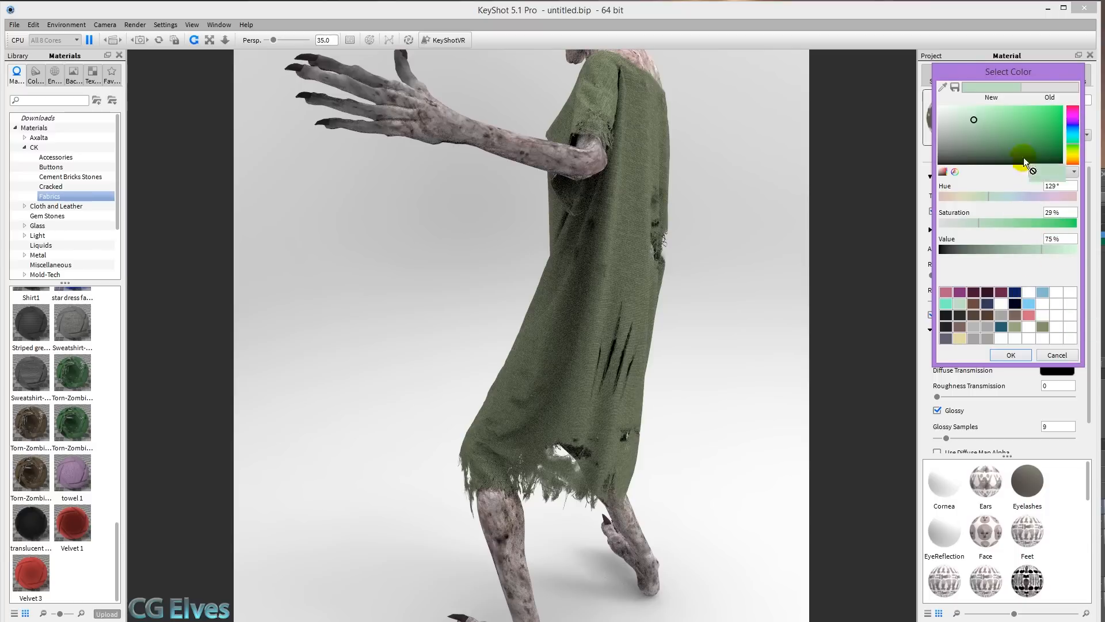
{"action": "left_click", "coordinate": [1010, 355]}
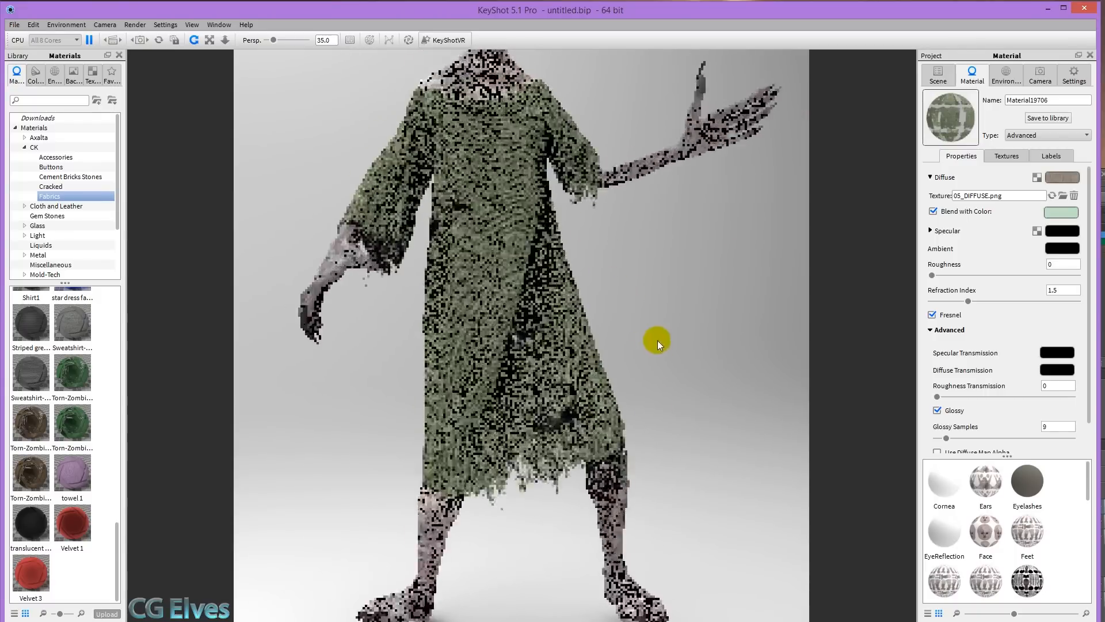
{"action": "left_click", "coordinate": [1006, 76]}
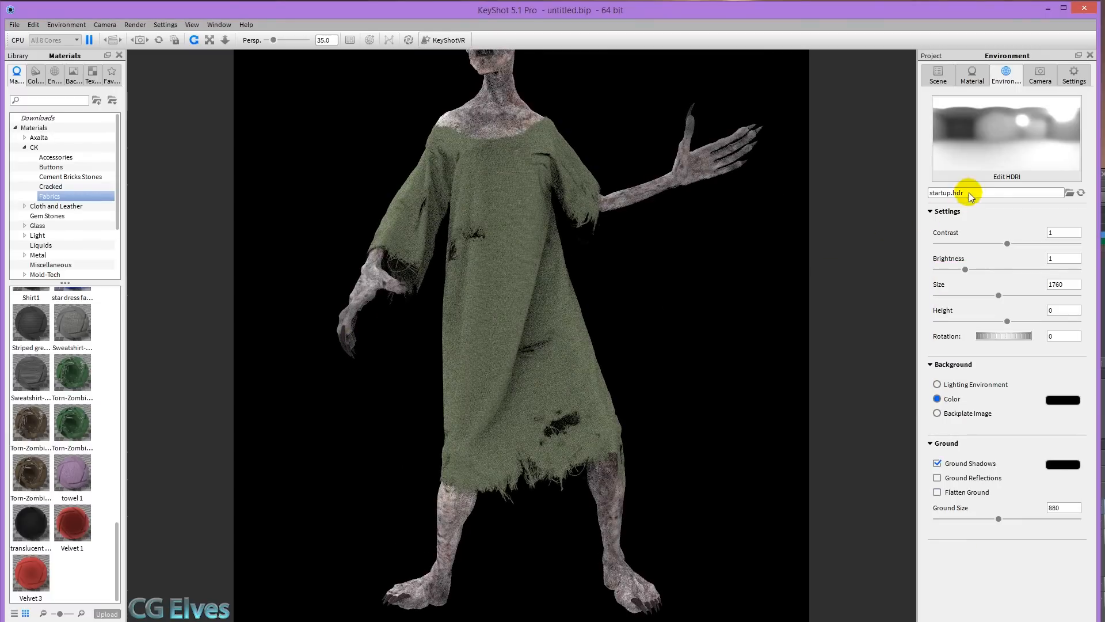
- Show the HDRI editor choices for the black-background environment
{"action": "left_click", "coordinate": [1007, 176]}
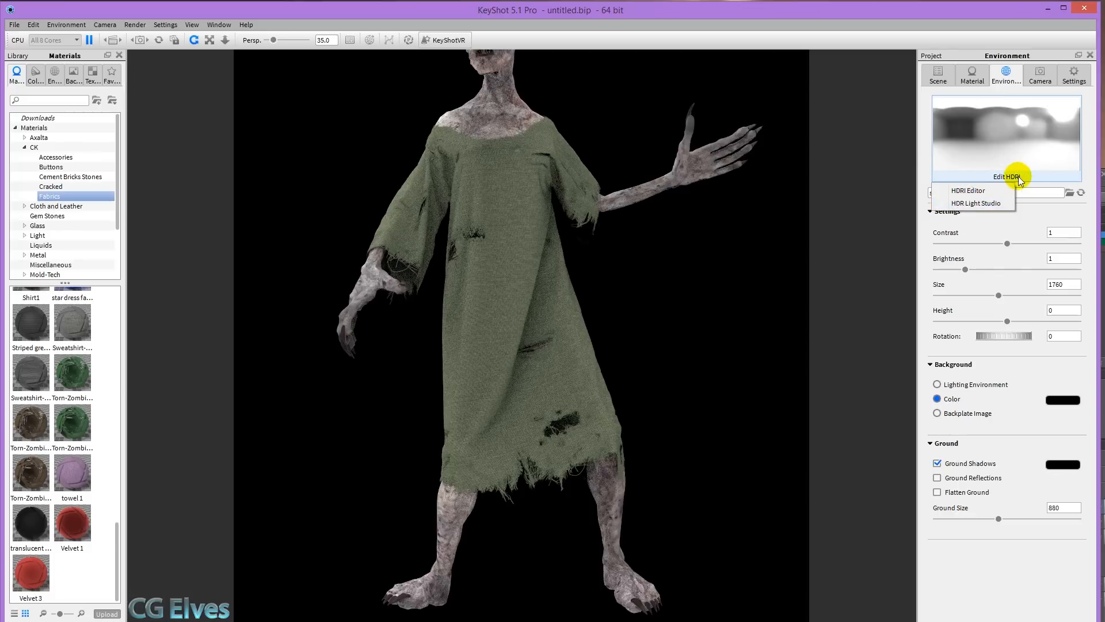
- In HDR Light Studio place a box light on the left and add another on the right
{"action": "left_click", "coordinate": [976, 203]}
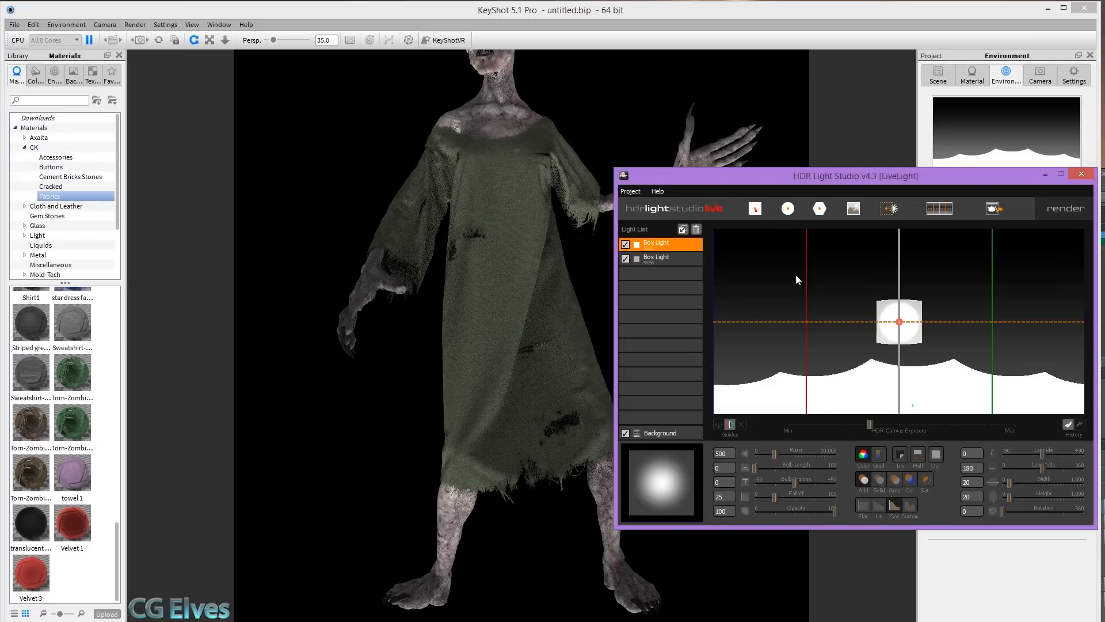
{"action": "left_click_drag", "start_coordinate": [898, 321], "coordinate": [793, 321]}
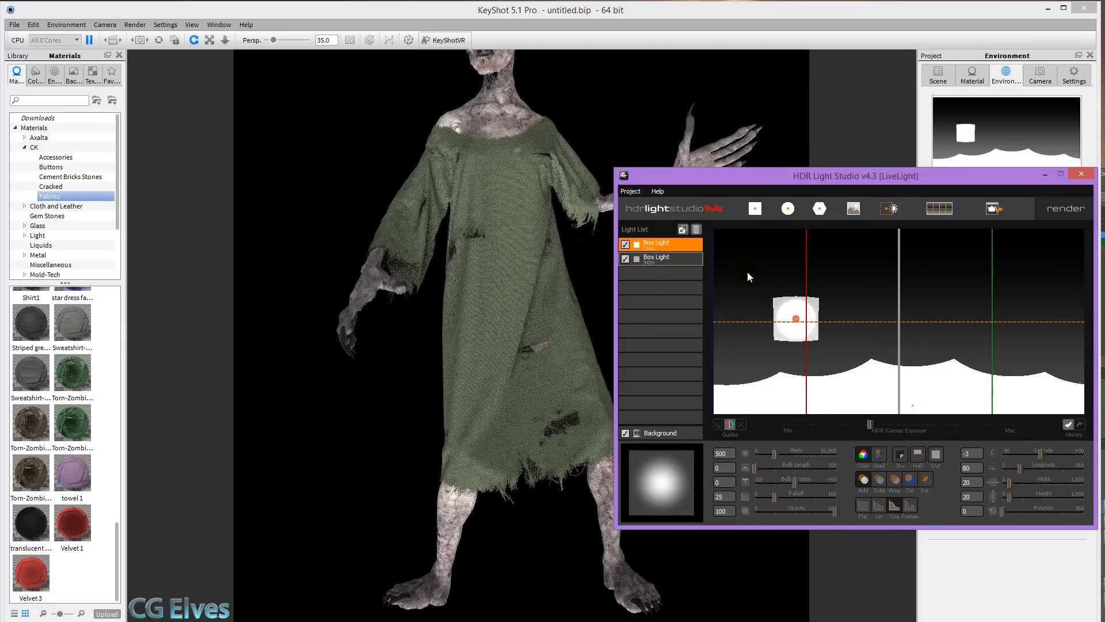
{"action": "left_click_drag", "start_coordinate": [794, 318], "coordinate": [938, 275]}
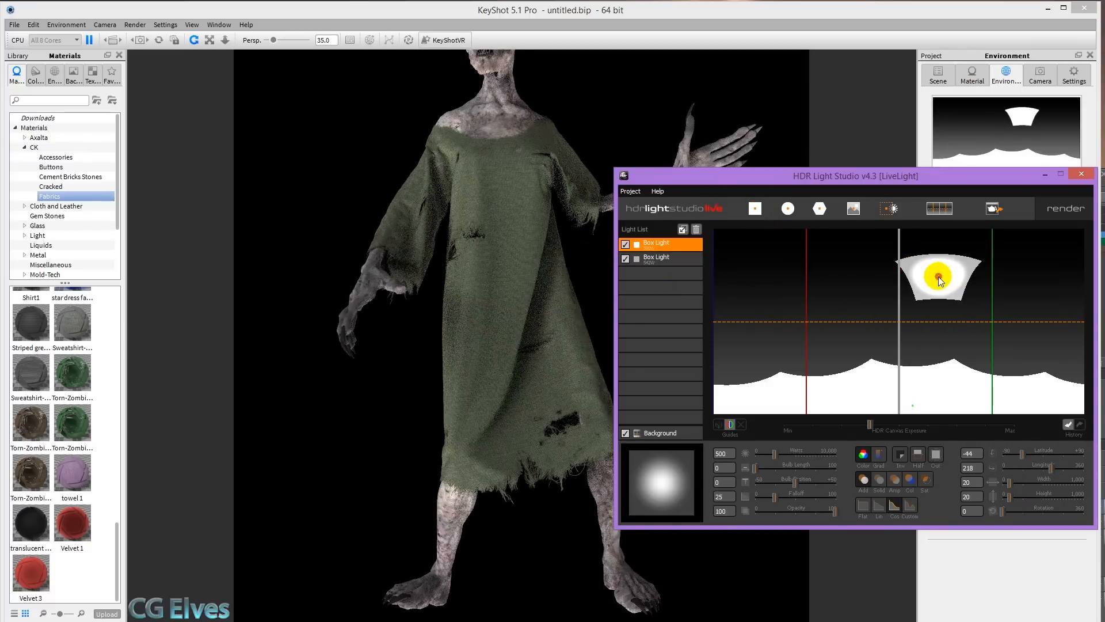
{"action": "left_click_drag", "start_coordinate": [937, 275], "coordinate": [789, 312]}
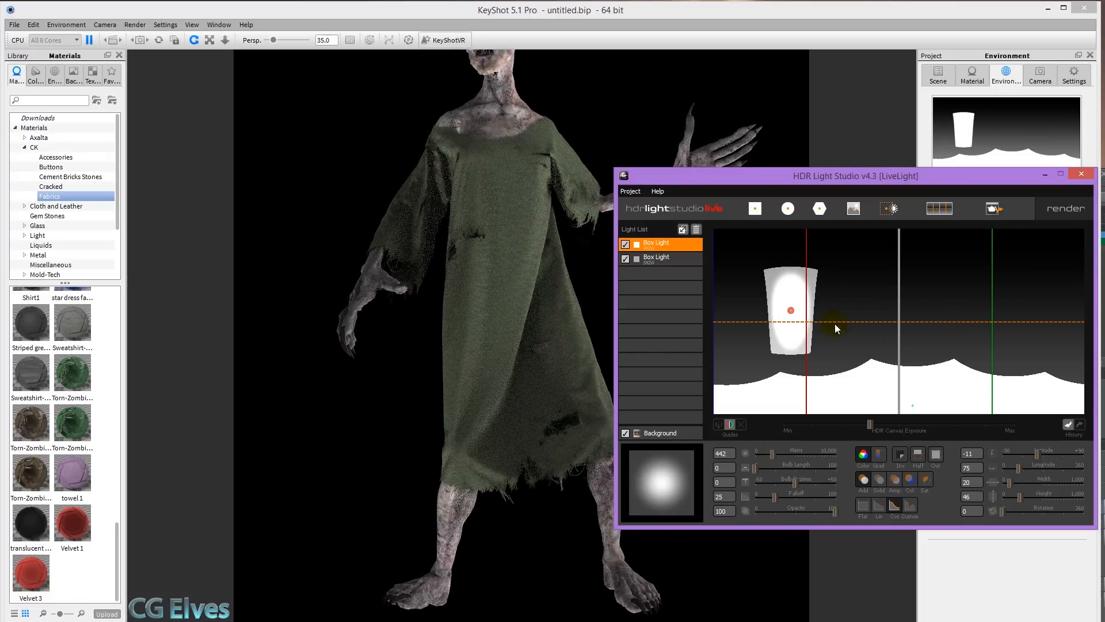
{"action": "left_click", "coordinate": [683, 229]}
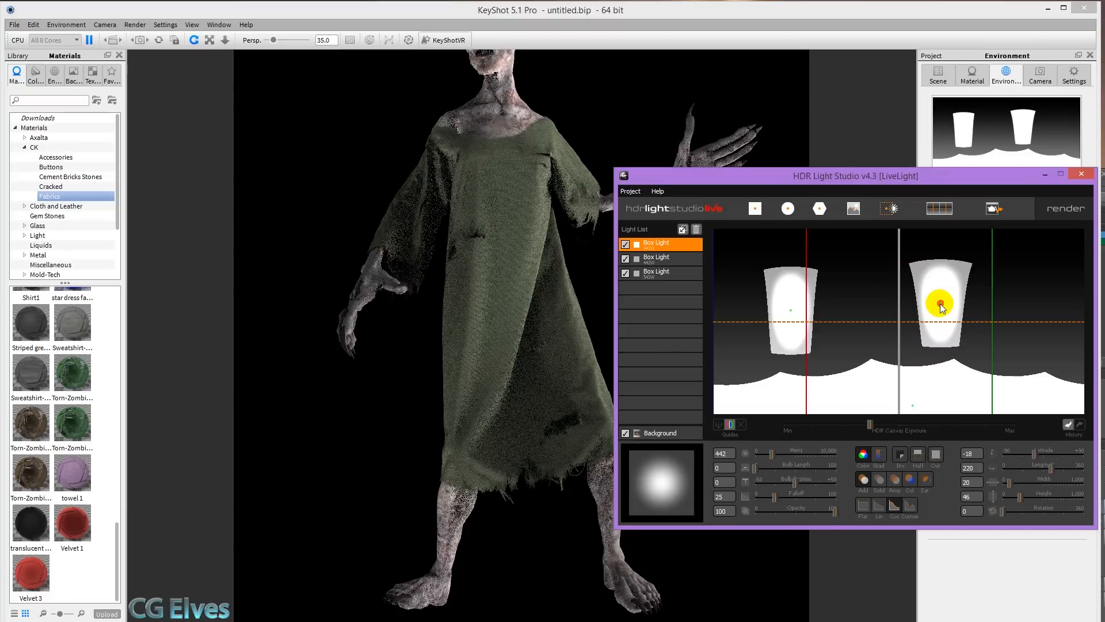
{"action": "left_click_drag", "start_coordinate": [941, 306], "coordinate": [1008, 309]}
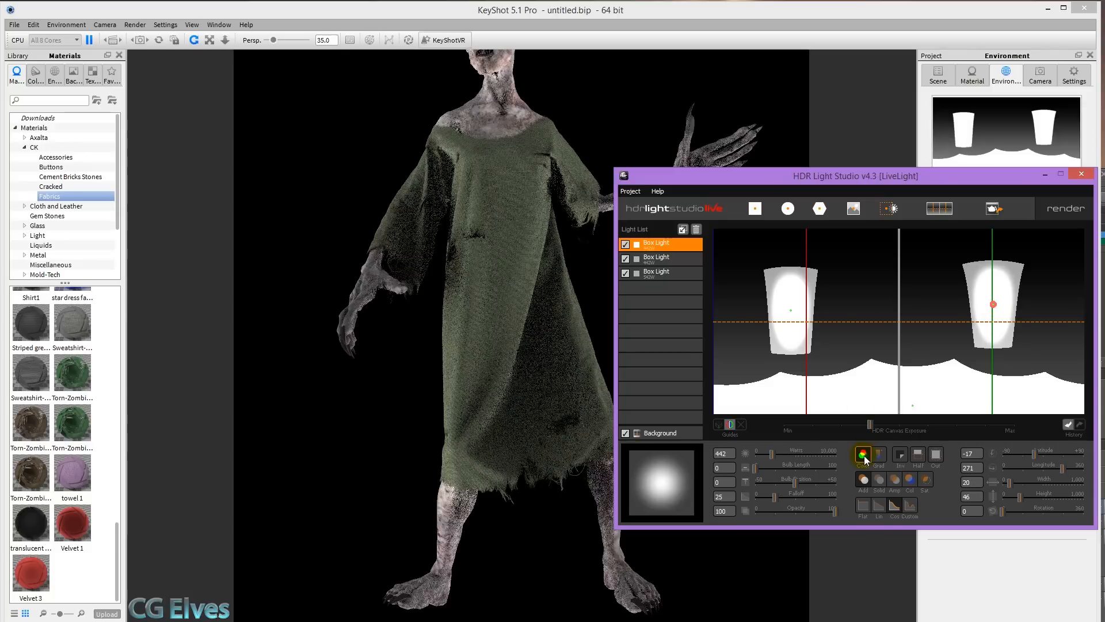
- Tint the lights green, render the setup out as an HDR file and close the studio
{"action": "left_click", "coordinate": [862, 455]}
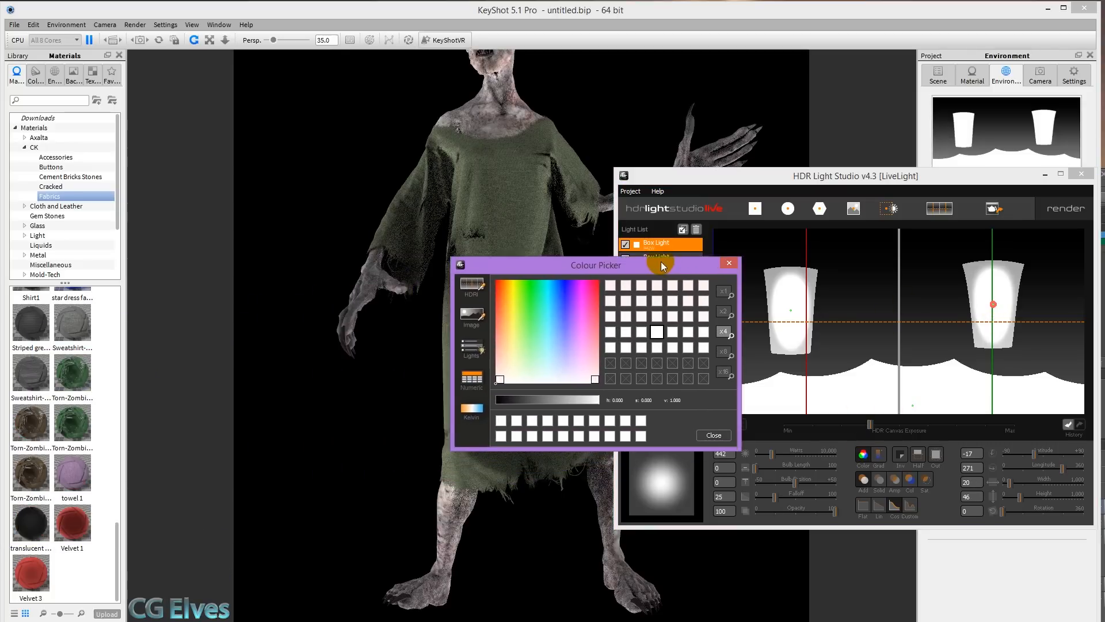
{"action": "left_click", "coordinate": [504, 338]}
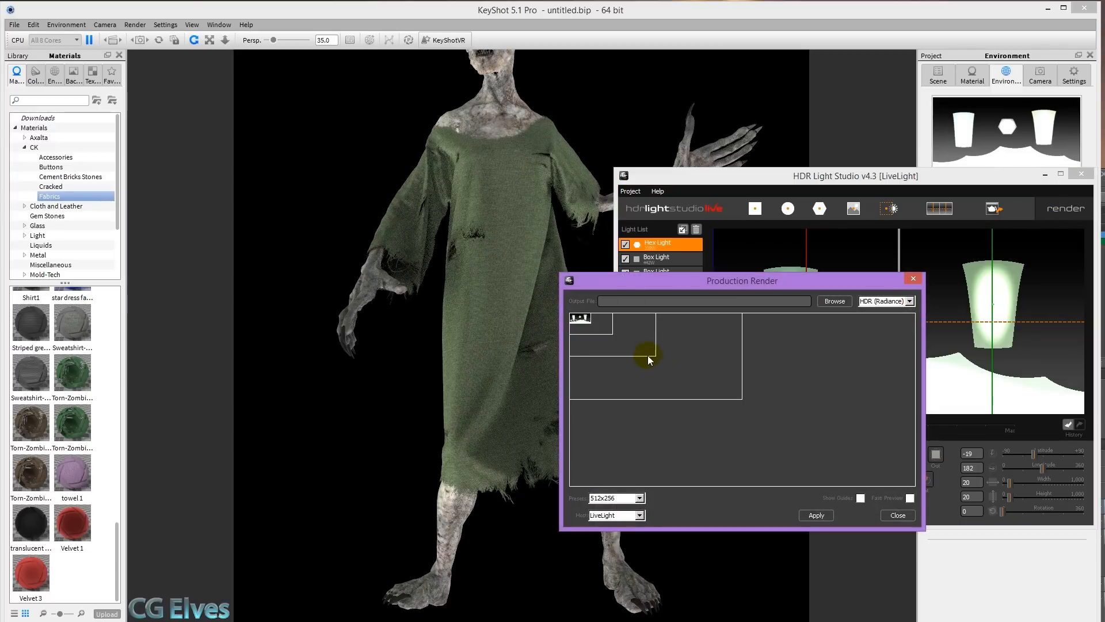
{"action": "left_click", "coordinate": [833, 300]}
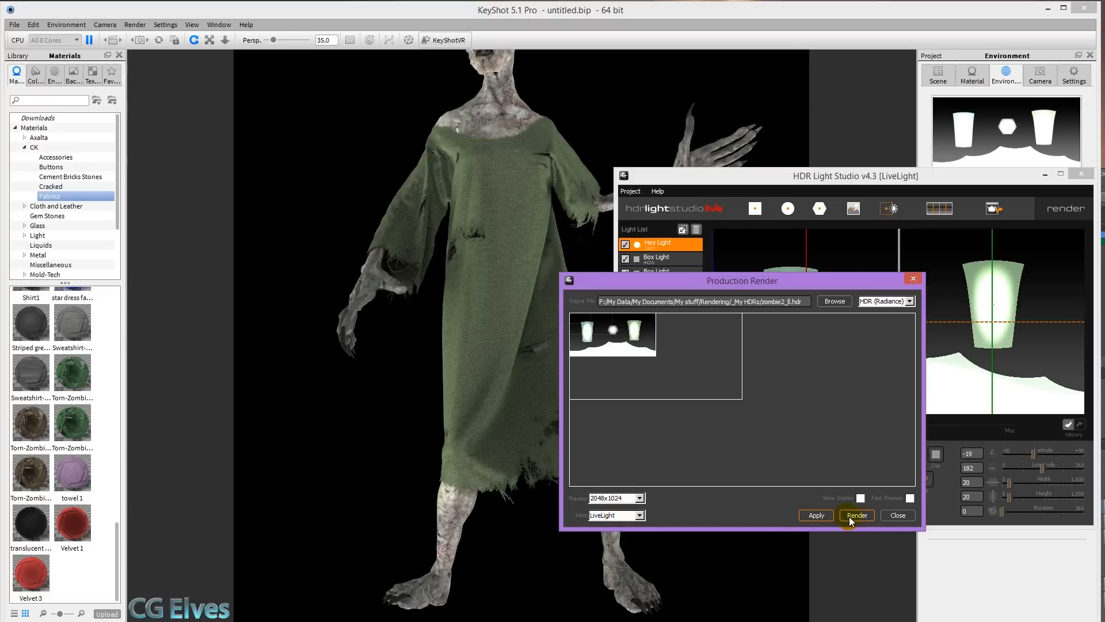
{"action": "left_click", "coordinate": [856, 516]}
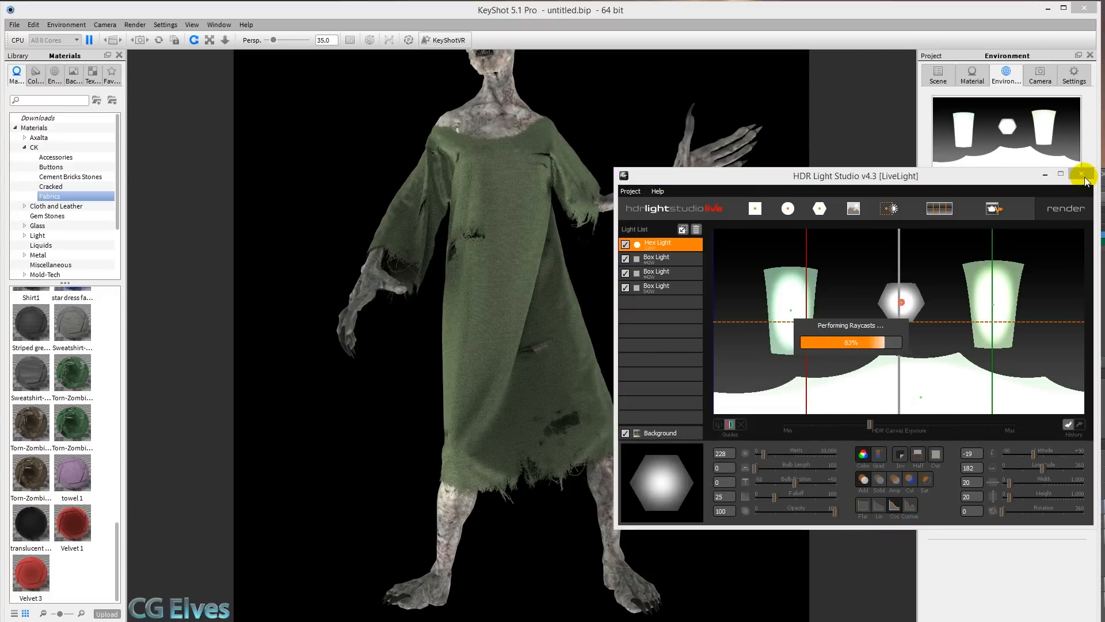
{"action": "left_click", "coordinate": [1085, 174]}
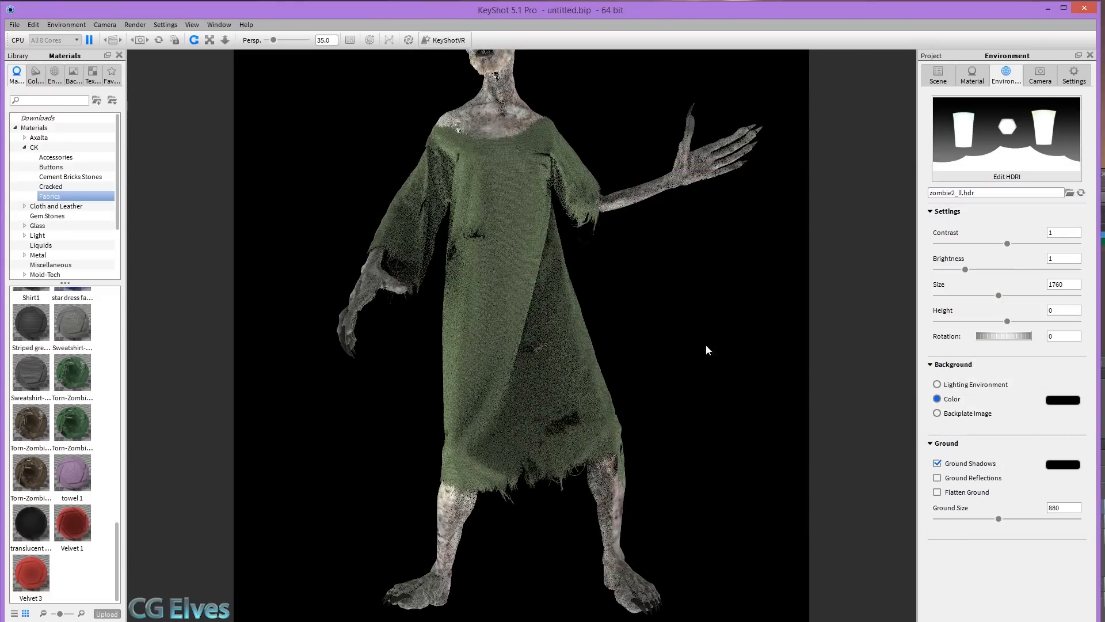
- Save the torn dress material to the CK > Fabrics library folder and close the dialog
{"action": "left_click", "coordinate": [937, 75]}
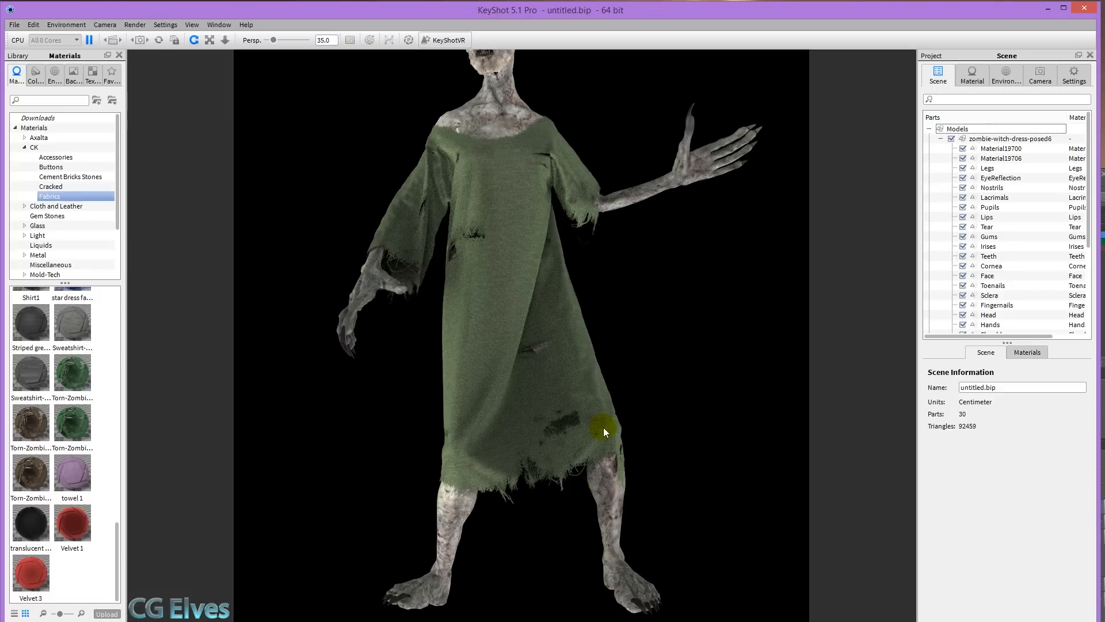
{"action": "left_click", "coordinate": [604, 431]}
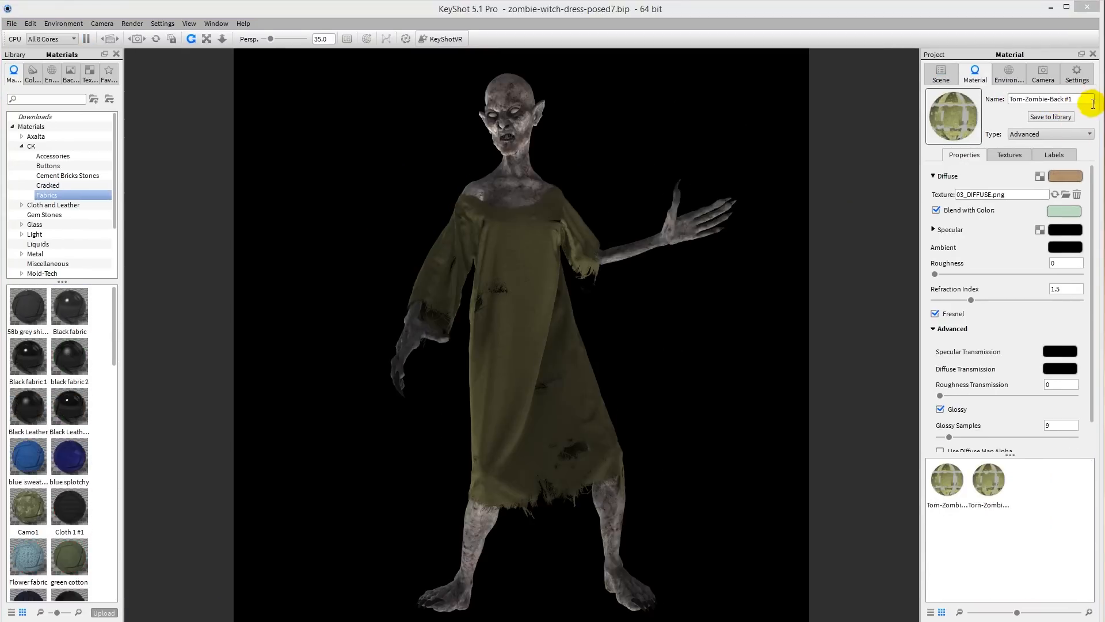
{"action": "left_click", "coordinate": [1051, 116]}
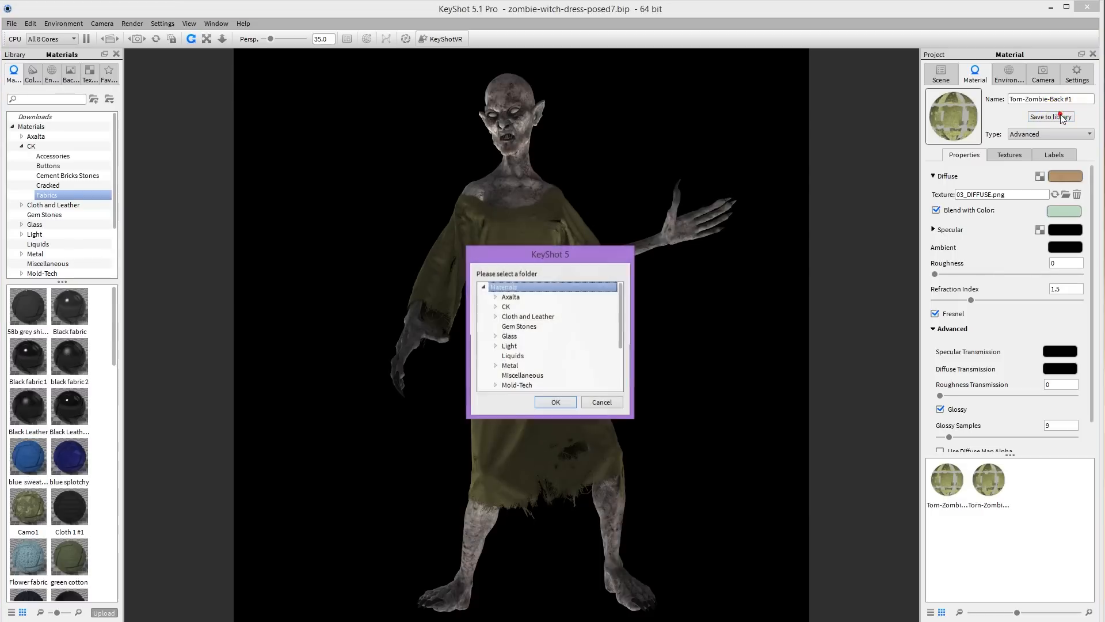
{"action": "left_click", "coordinate": [495, 306]}
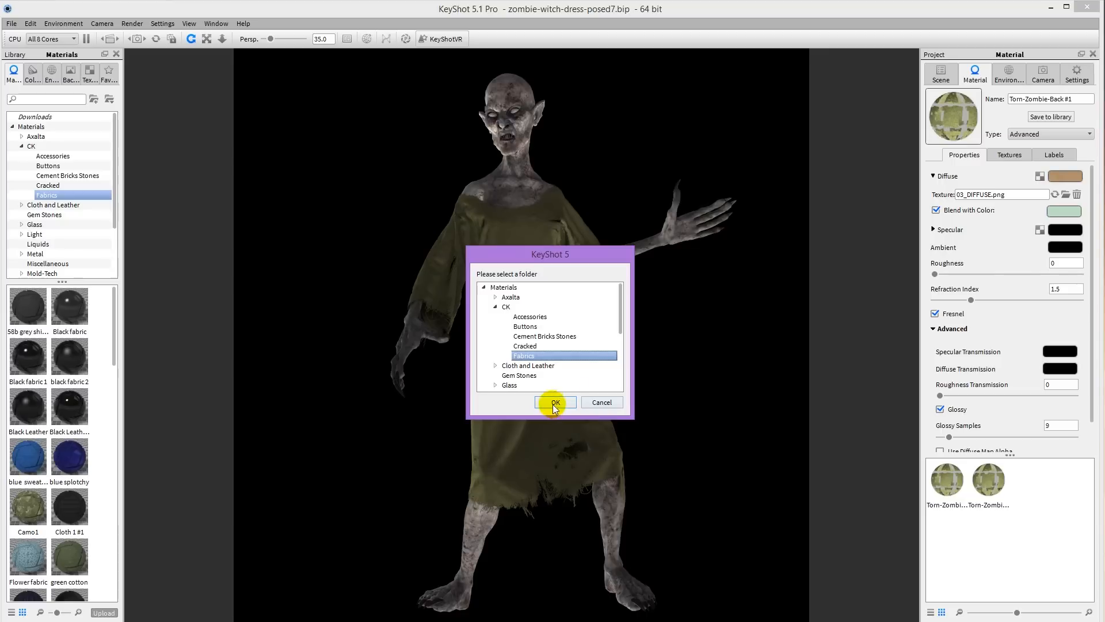
{"action": "mouse_move", "coordinate": [602, 402]}
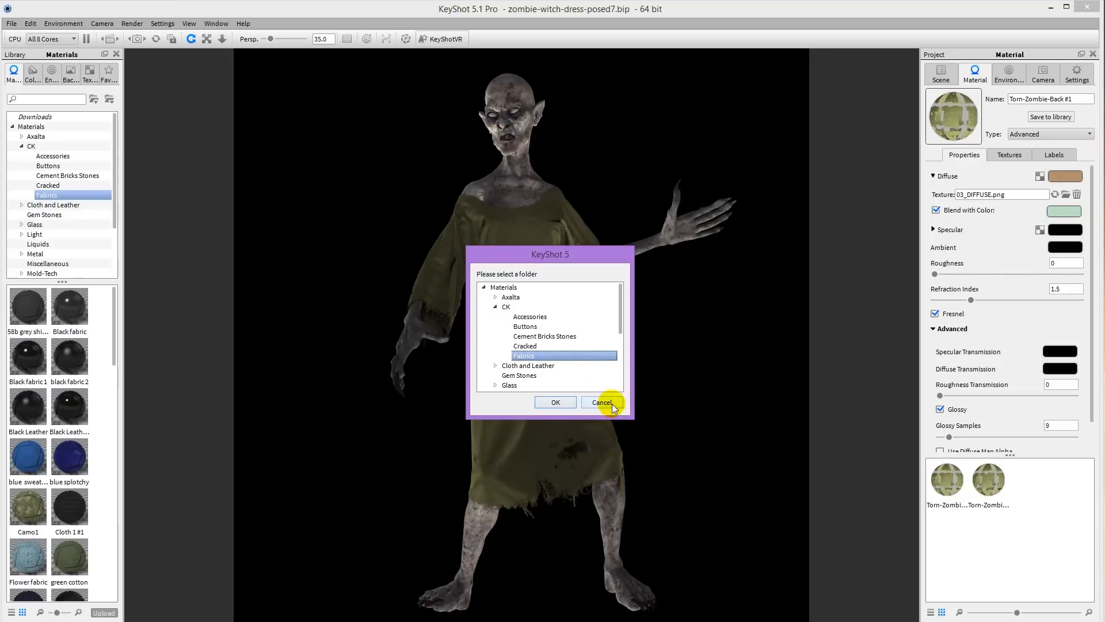
{"action": "left_click", "coordinate": [601, 403]}
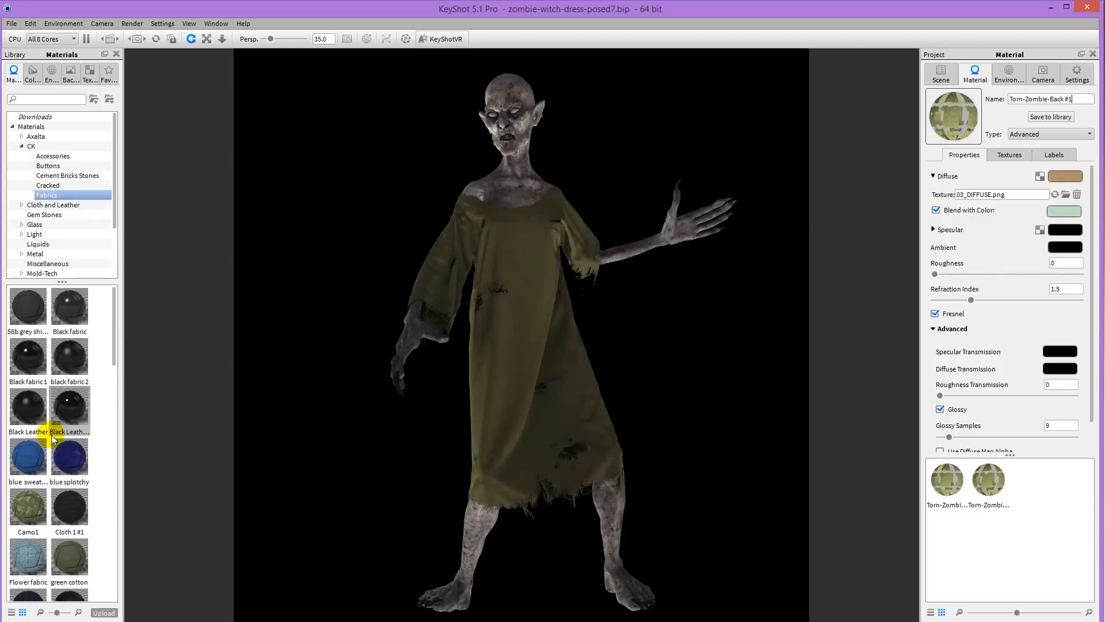
{"action": "scroll", "scroll_direction": "down", "scroll_amount": 3}
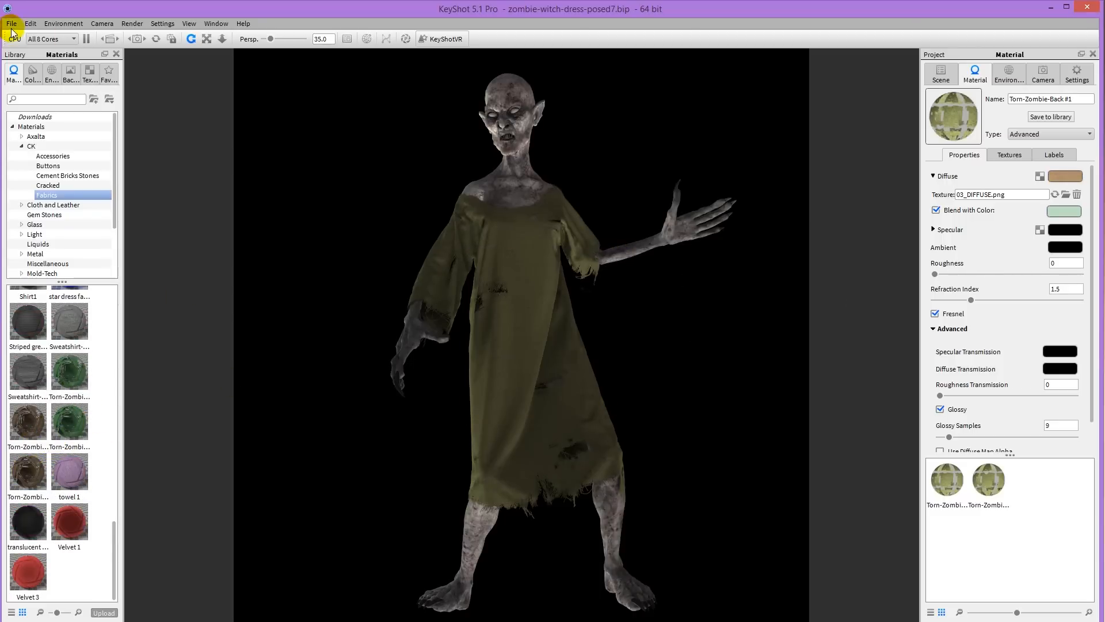
- Import the zombie-witch-dress-sim6 .obj added to the scene and hide the earlier posed6 model
{"action": "left_click", "coordinate": [12, 23]}
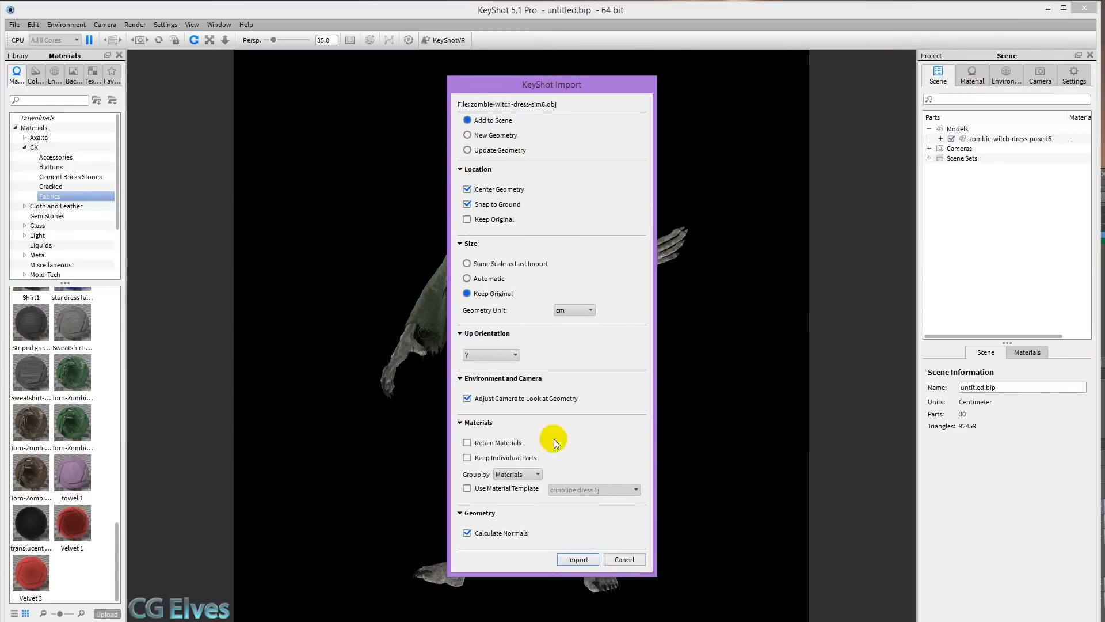
{"action": "mouse_move", "coordinate": [949, 205]}
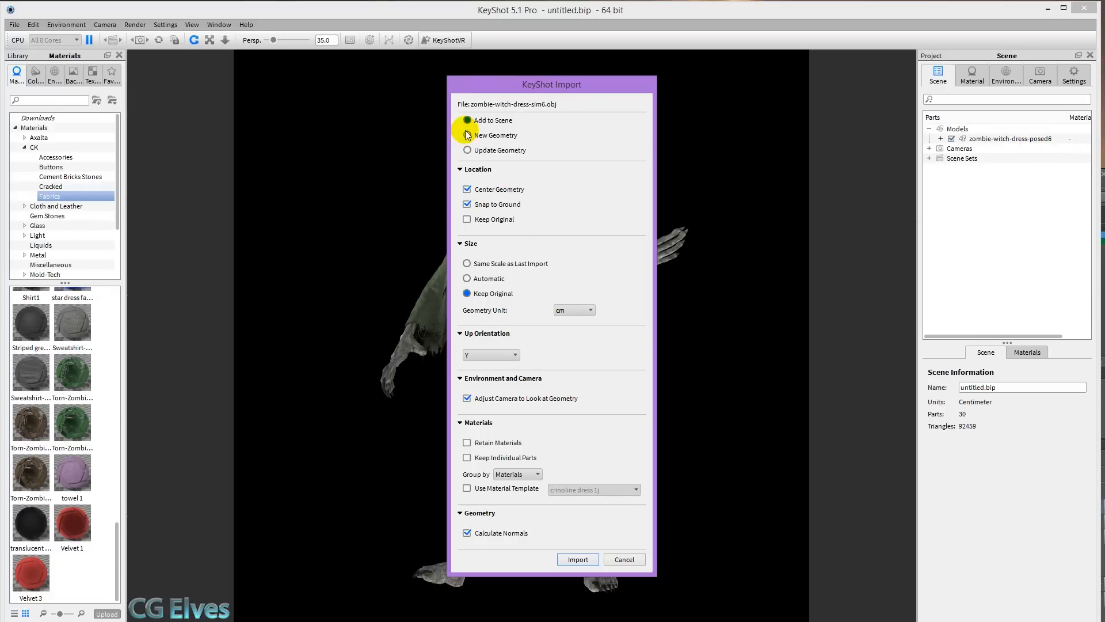
{"action": "left_click", "coordinate": [576, 559]}
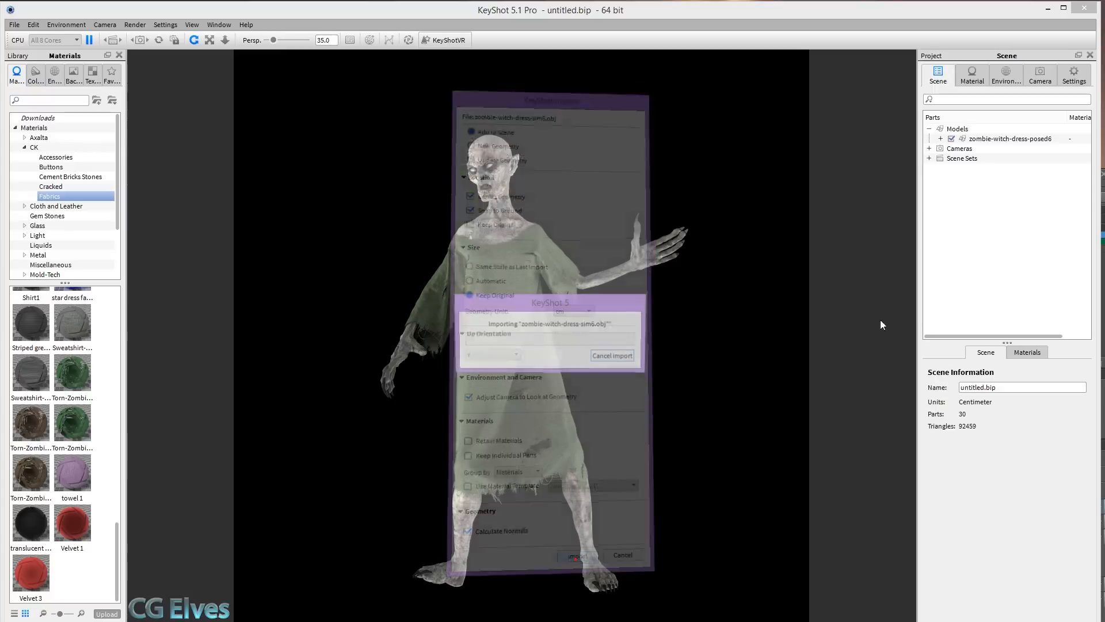
{"action": "left_click", "coordinate": [577, 555]}
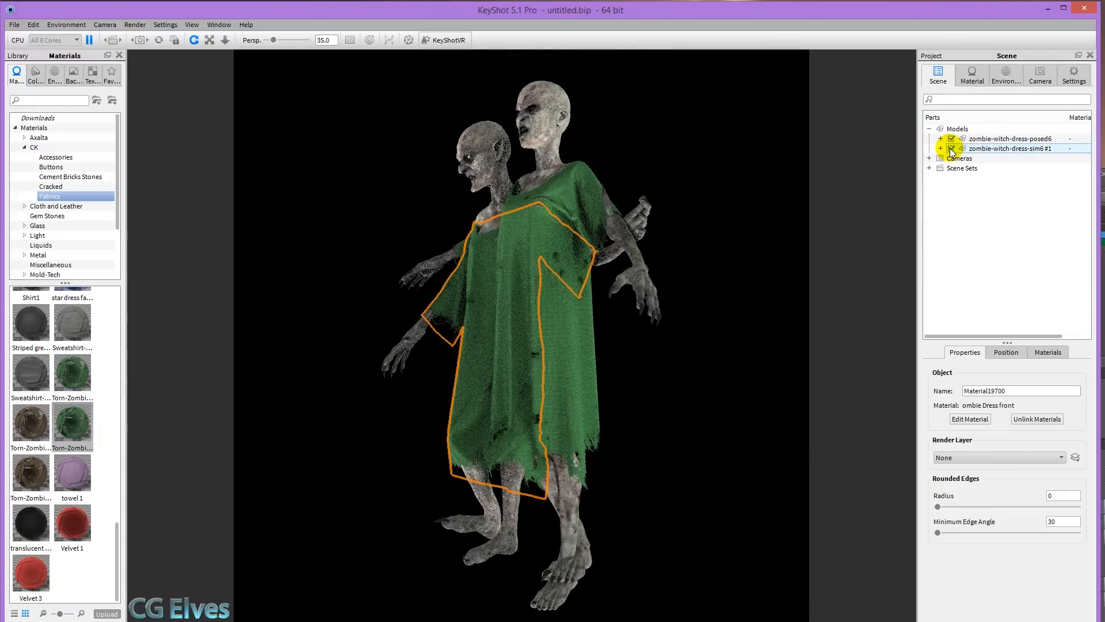
{"action": "left_click", "coordinate": [951, 138]}
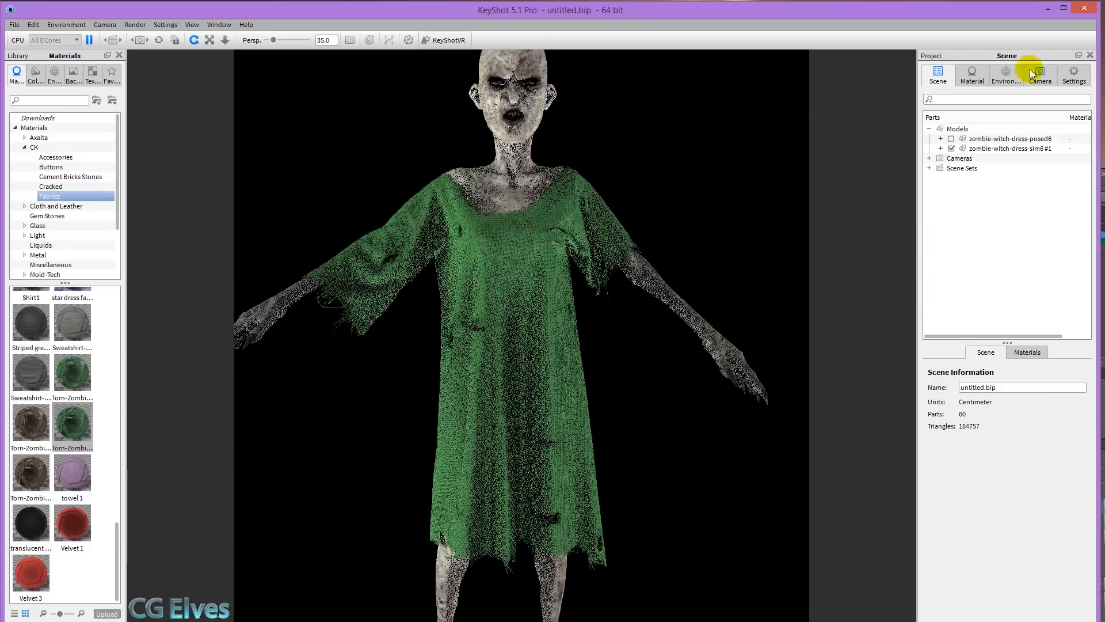
- Light the scene with zombie-light_ll.hdr at rotation 330 and contrast 1.148, then begin the screenshot save
{"action": "left_click", "coordinate": [1006, 76]}
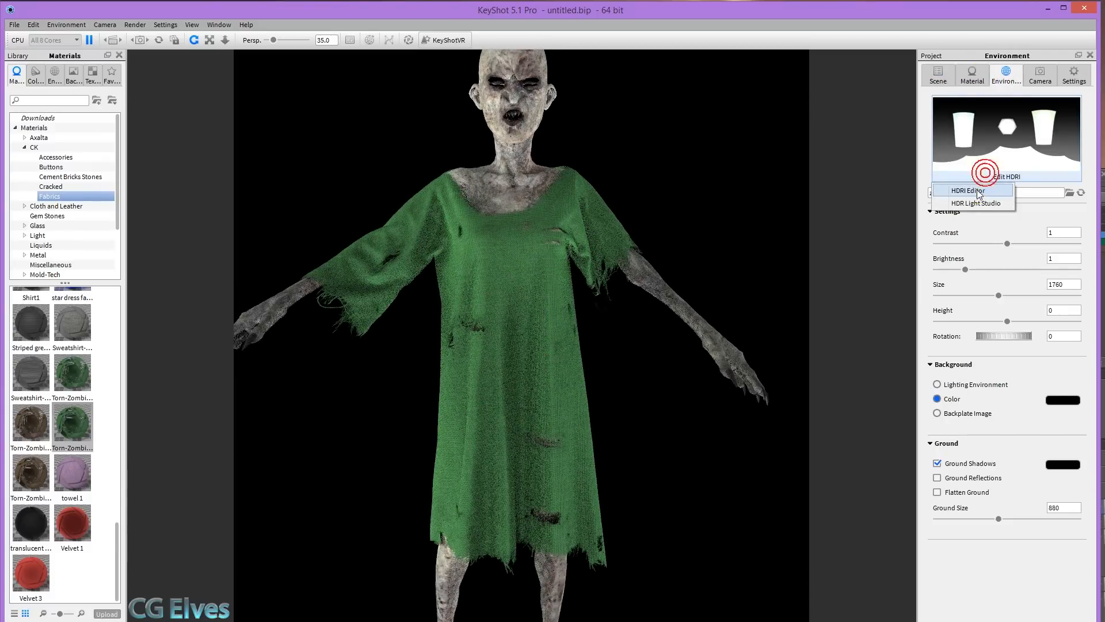
{"action": "left_click", "coordinate": [972, 190]}
{"action": "type", "text": "z"}
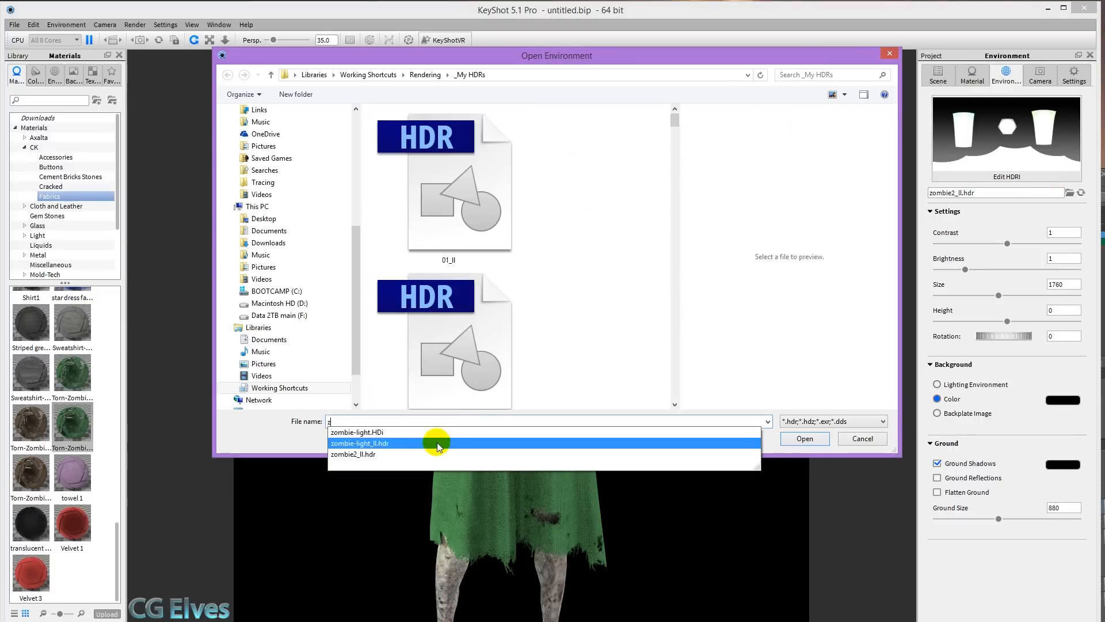
{"action": "left_click", "coordinate": [805, 437]}
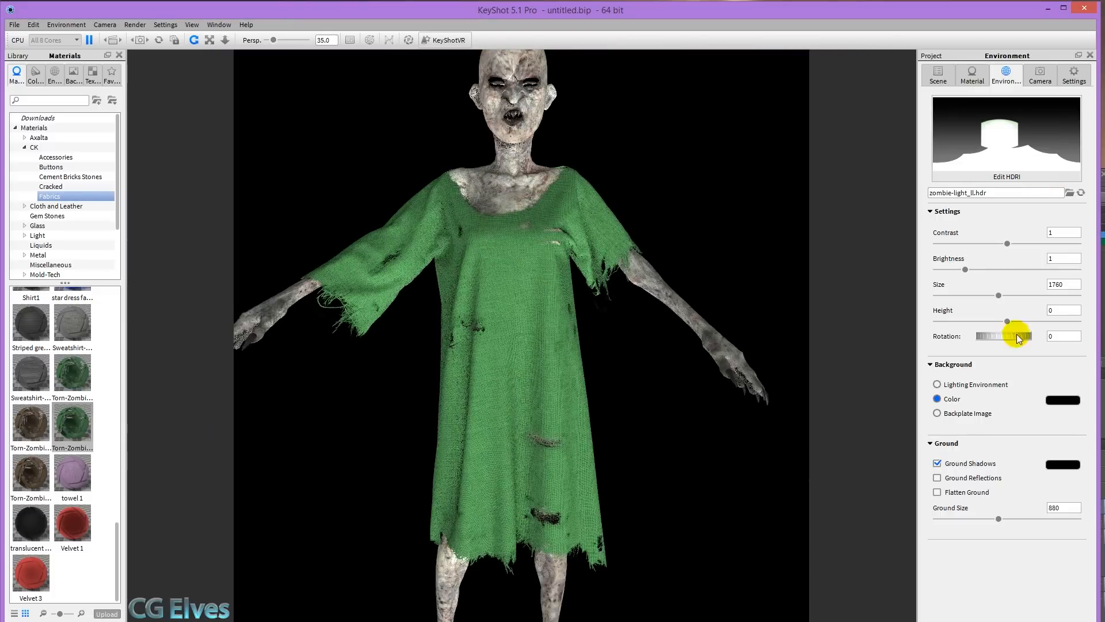
{"action": "left_click_drag", "start_coordinate": [1029, 335], "coordinate": [1004, 335]}
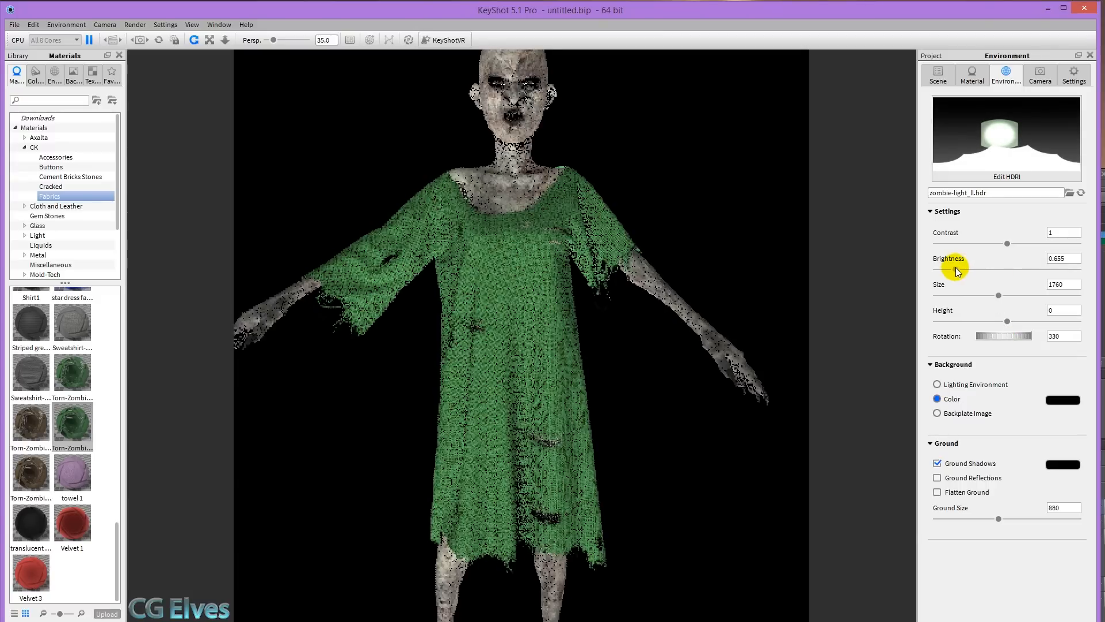
{"action": "left_click_drag", "start_coordinate": [976, 243], "coordinate": [990, 243]}
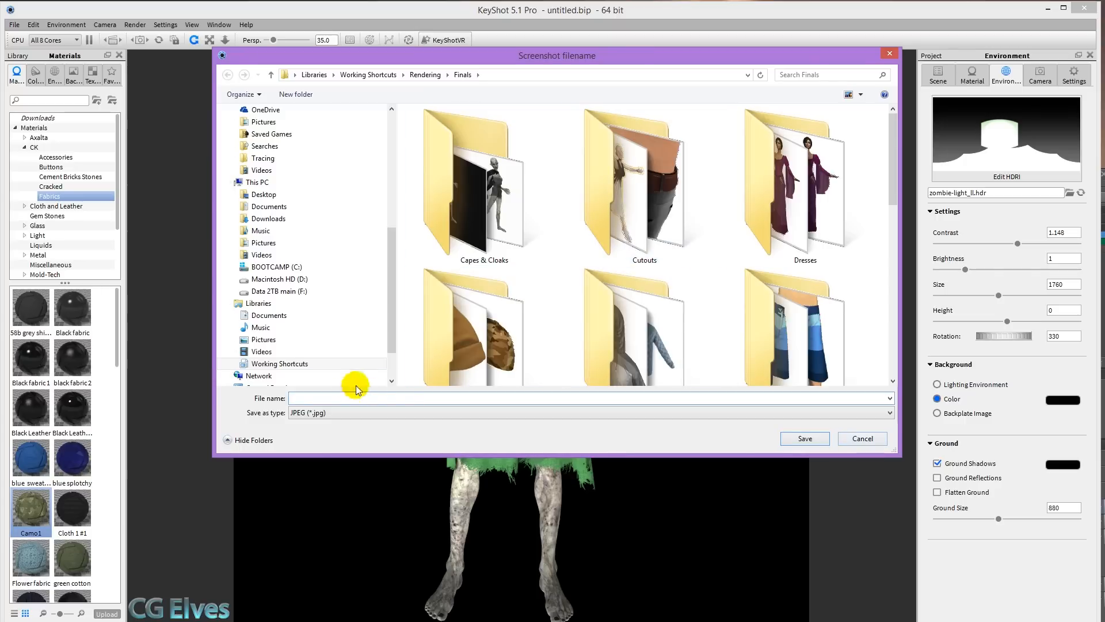
{"action": "left_click", "coordinate": [861, 437]}
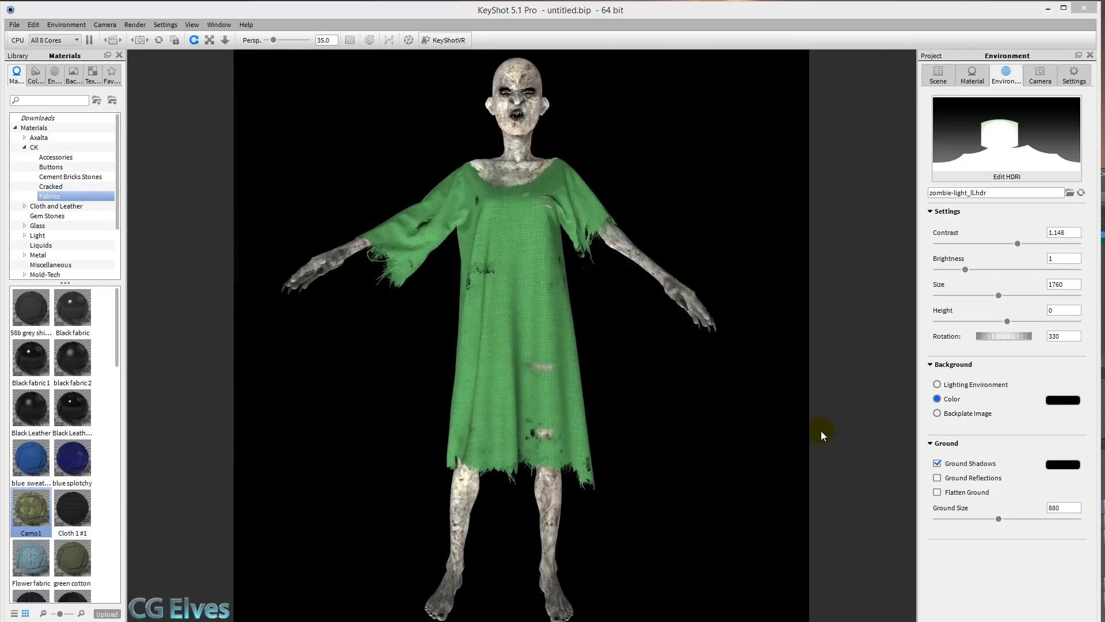